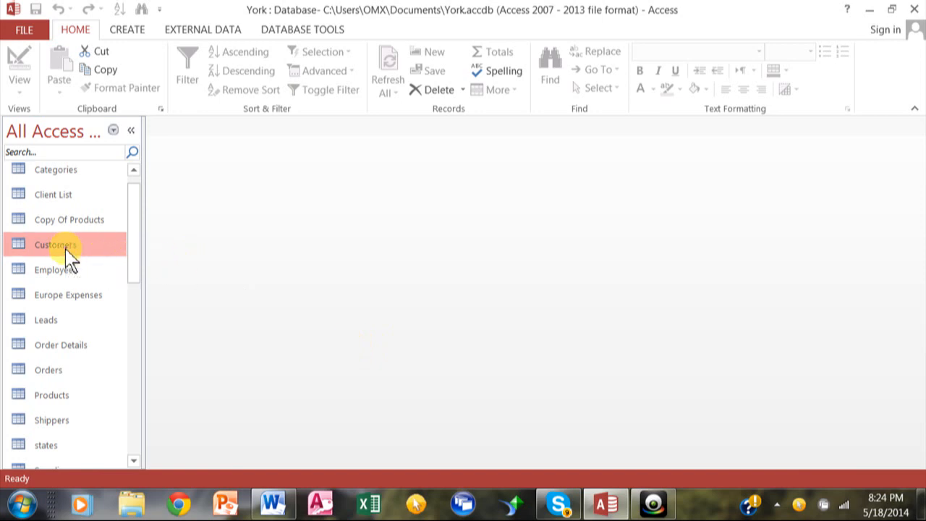
Step: Open the Customers table from the navigation pane to show its 92 records
{"action": "double_click", "coordinate": [55, 243]}
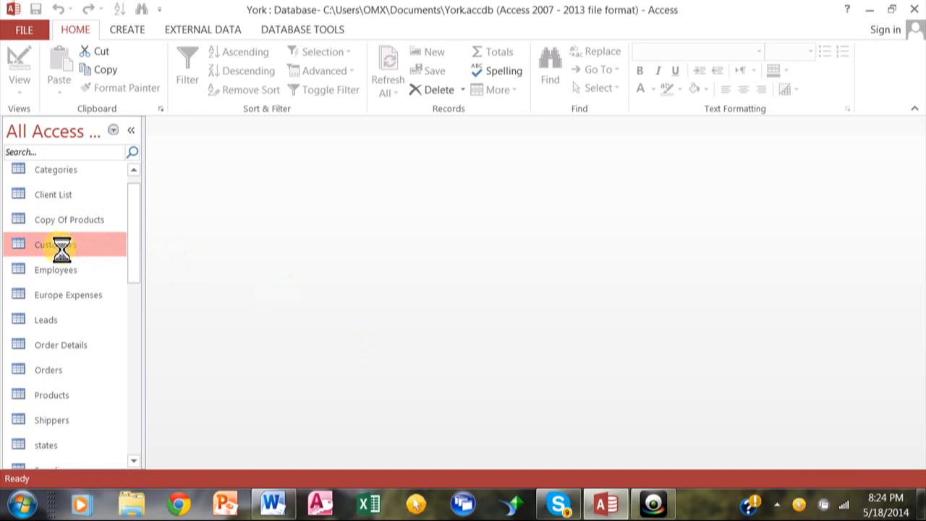
{"action": "double_click", "coordinate": [55, 244]}
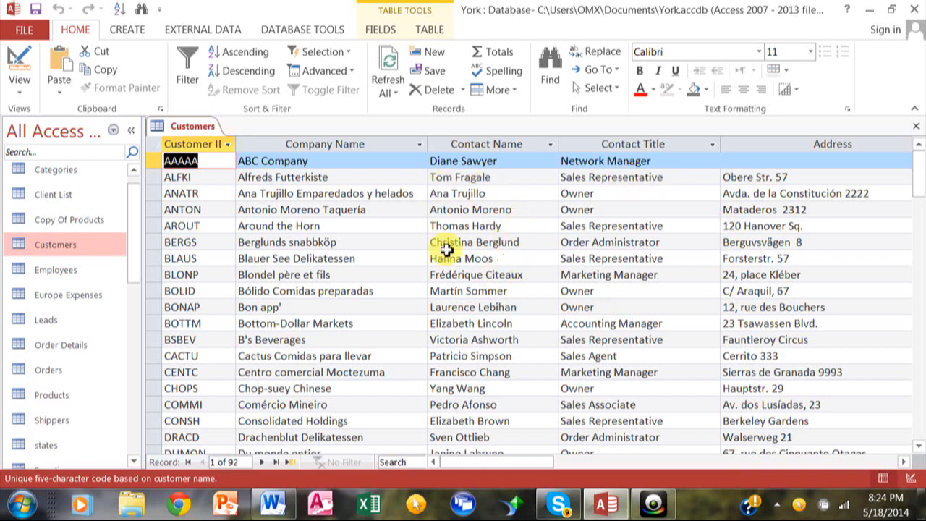
{"action": "mouse_move", "coordinate": [452, 266]}
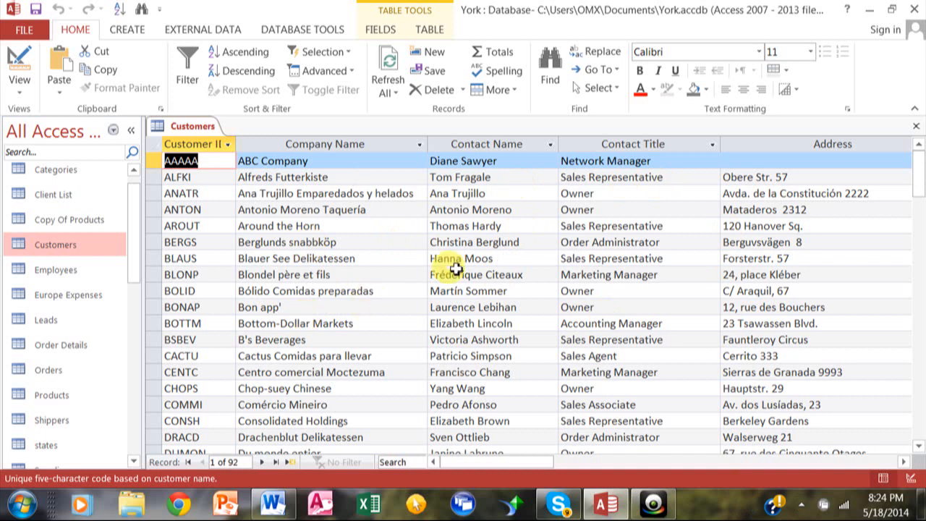
Step: Sort the records ascending by Contact Name, starting with Alejandra Camino
{"action": "left_click", "coordinate": [474, 242]}
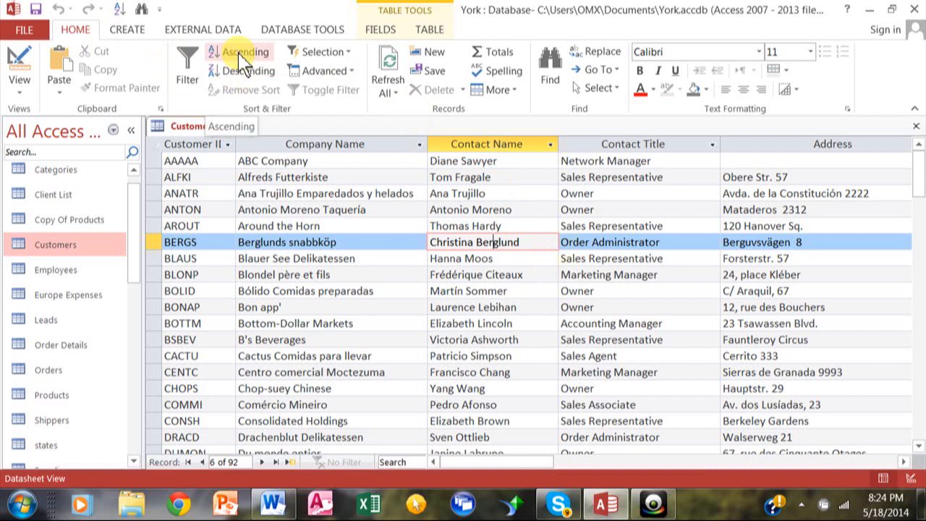
{"action": "left_click", "coordinate": [244, 52]}
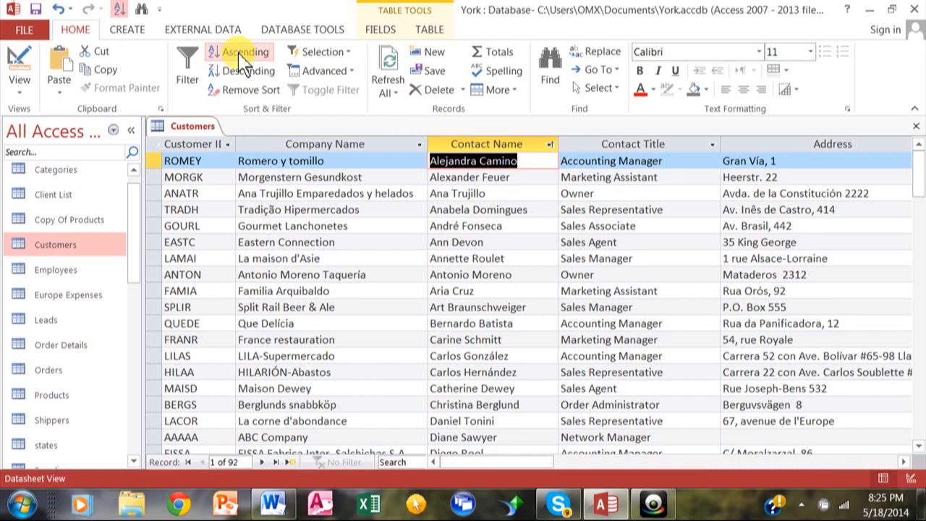
{"action": "left_click", "coordinate": [249, 69]}
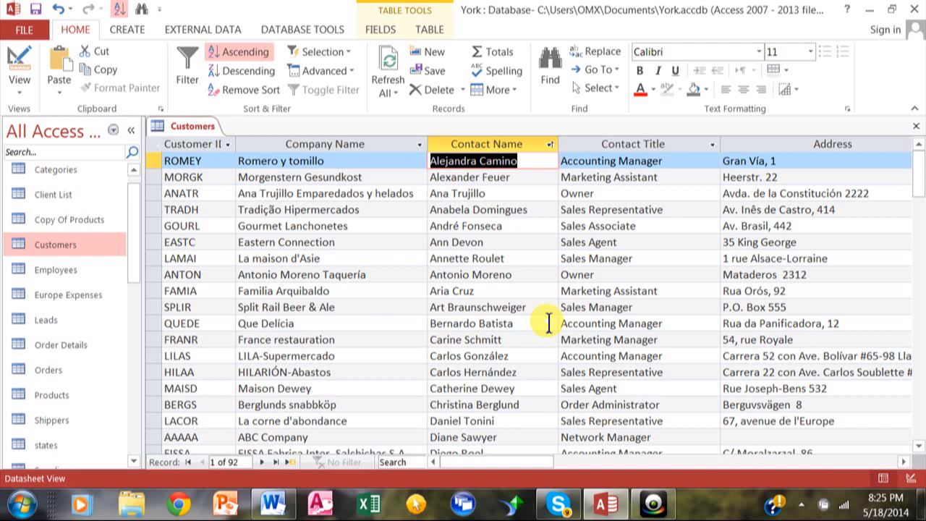
{"action": "mouse_move", "coordinate": [541, 297]}
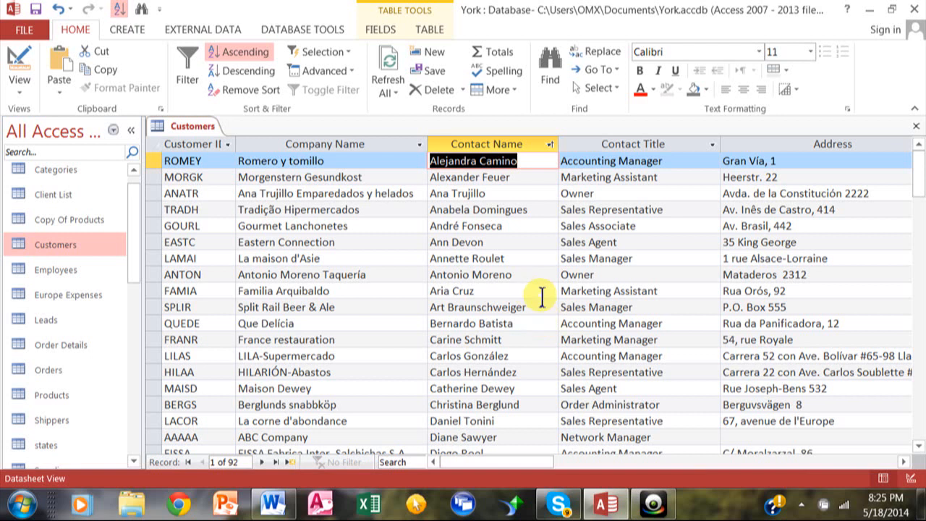
{"action": "mouse_move", "coordinate": [354, 284]}
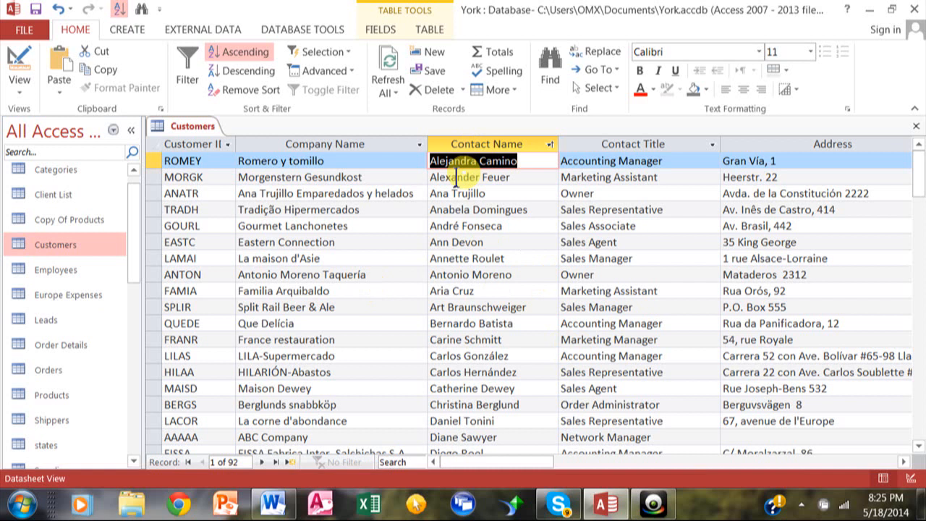
{"action": "mouse_move", "coordinate": [570, 249]}
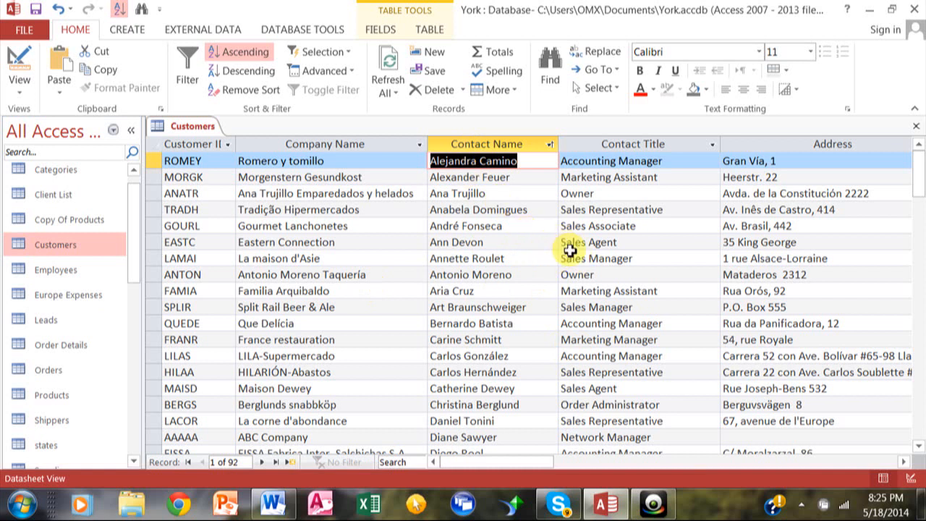
{"action": "mouse_move", "coordinate": [709, 282]}
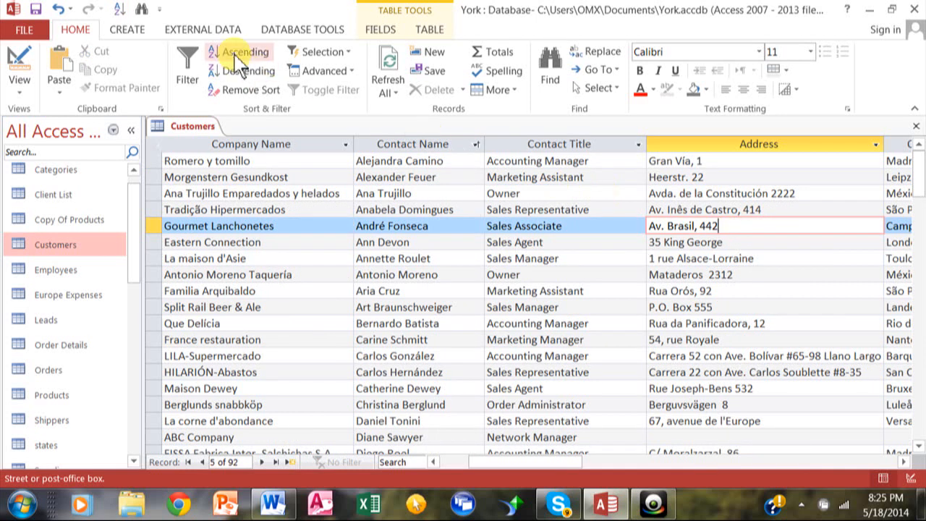
Step: Sort the records ascending by Address, placing the blank-address ABC Company row first
{"action": "left_click", "coordinate": [244, 53]}
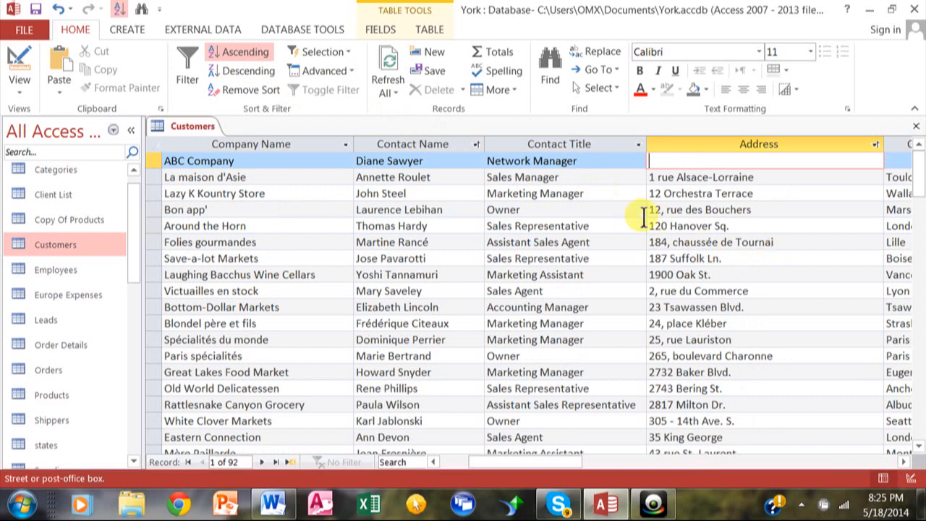
{"action": "mouse_move", "coordinate": [680, 185]}
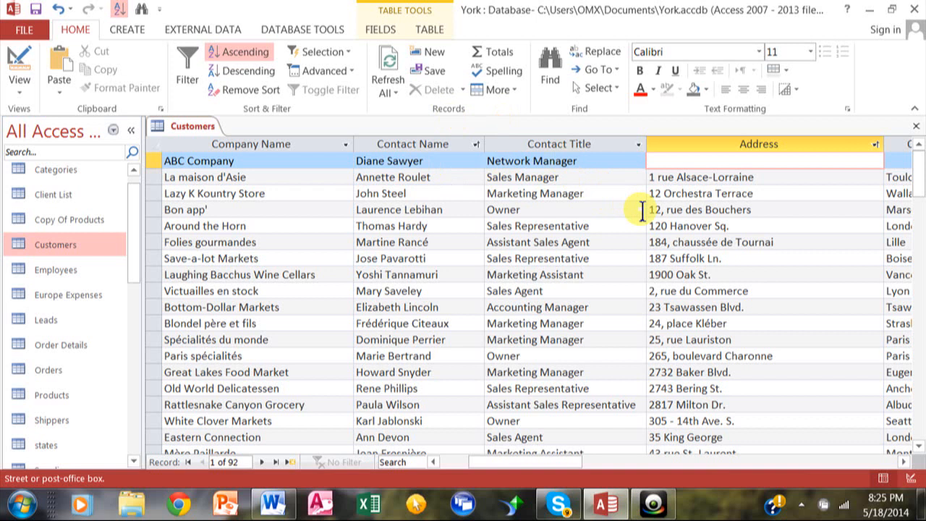
{"action": "mouse_move", "coordinate": [605, 188]}
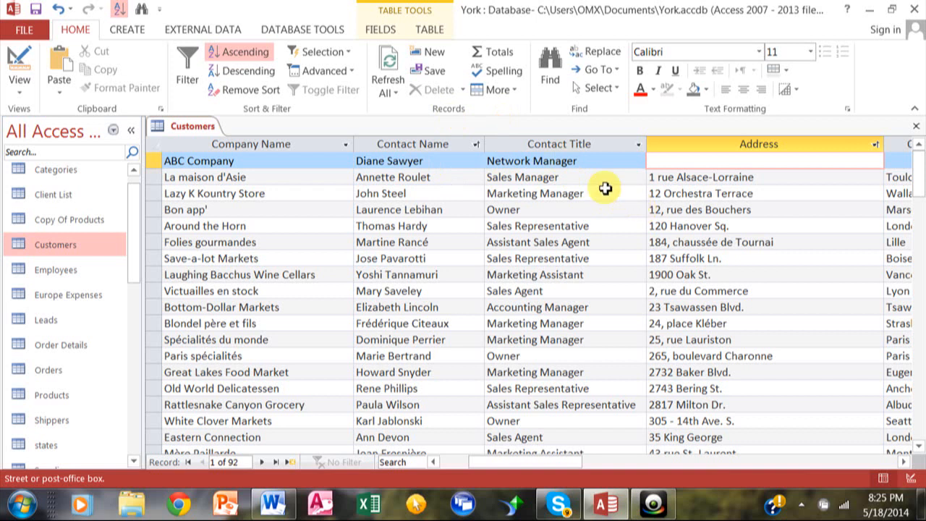
Step: Sort ascending by Contact Title then Contact Name, Accounting Managers first
{"action": "left_click", "coordinate": [558, 143]}
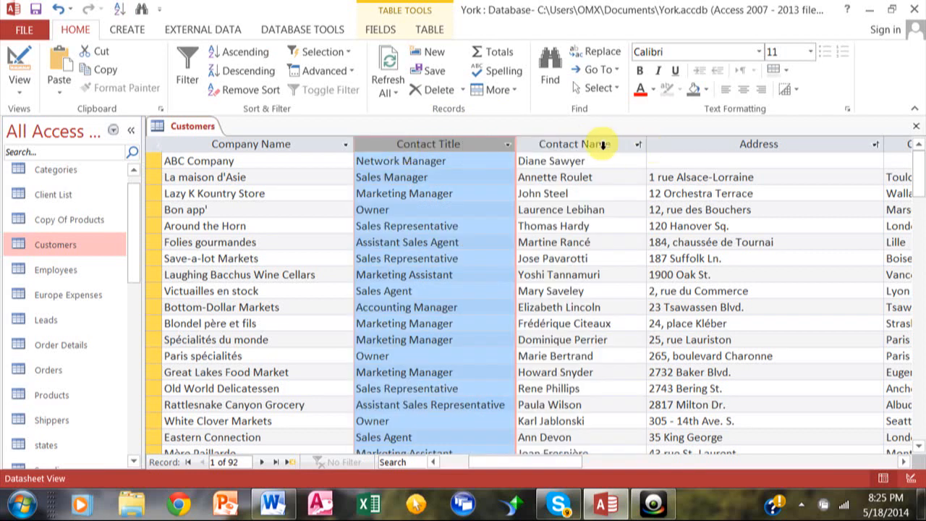
{"action": "left_click", "coordinate": [575, 145]}
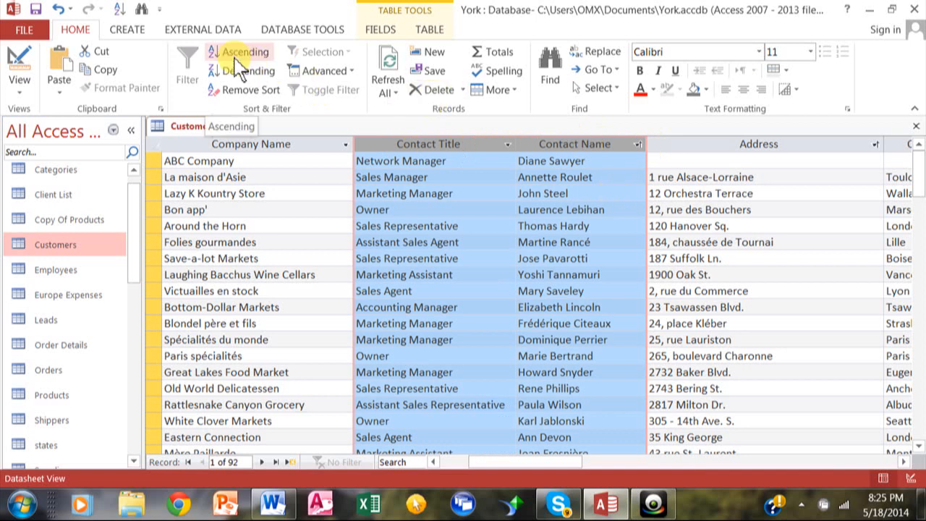
{"action": "left_click", "coordinate": [244, 52]}
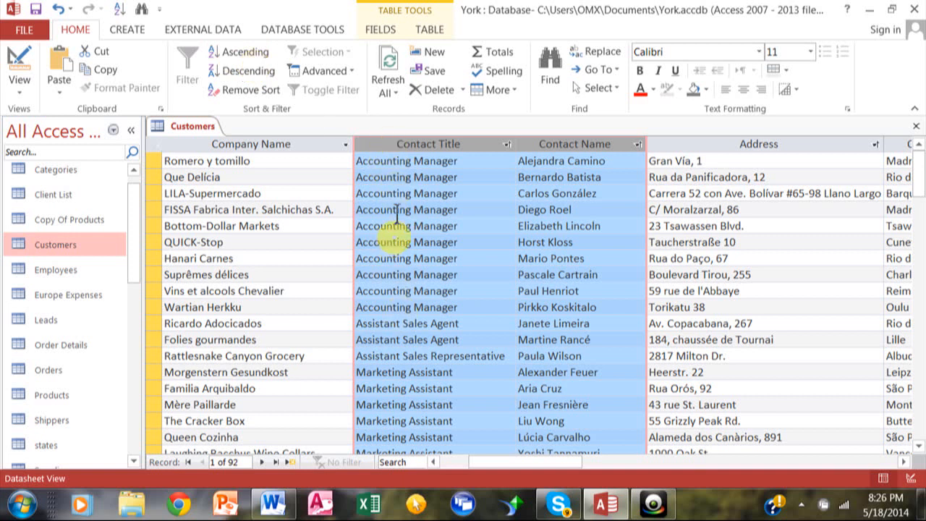
{"action": "mouse_move", "coordinate": [532, 299]}
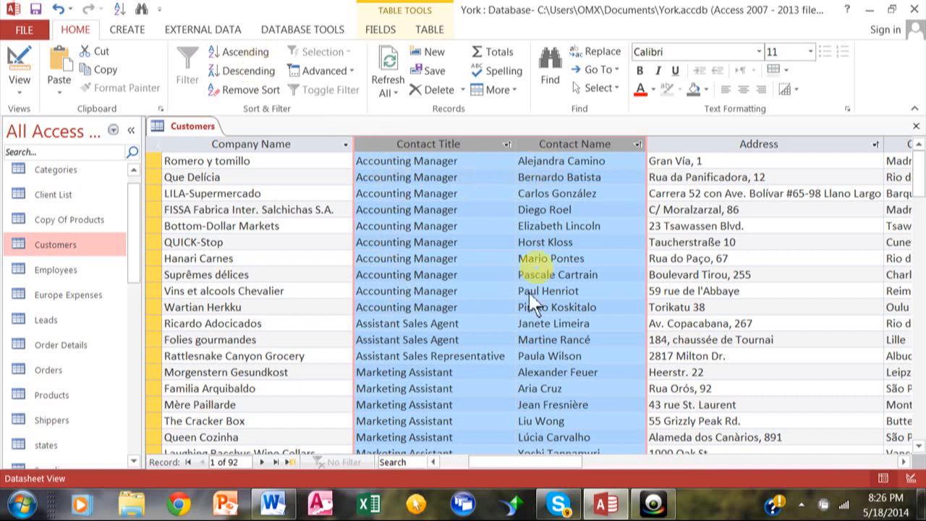
{"action": "mouse_move", "coordinate": [475, 237]}
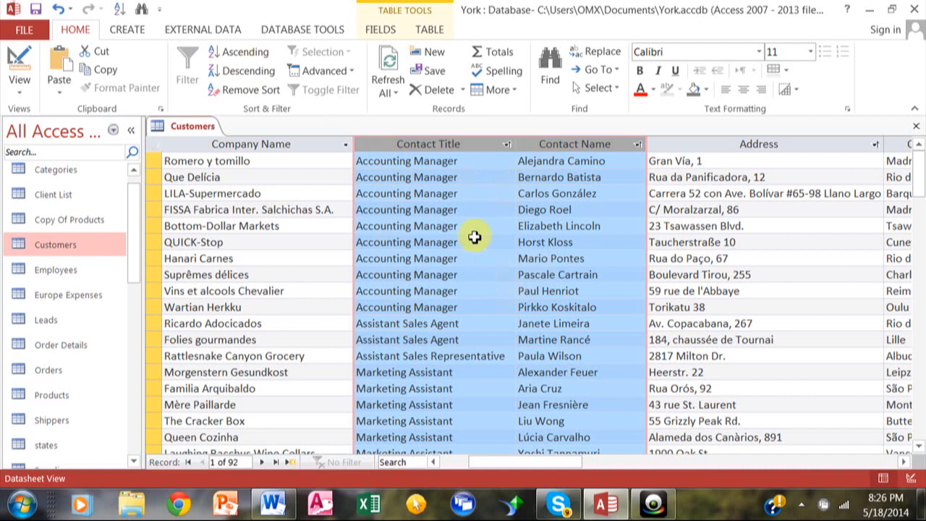
{"action": "mouse_move", "coordinate": [553, 258]}
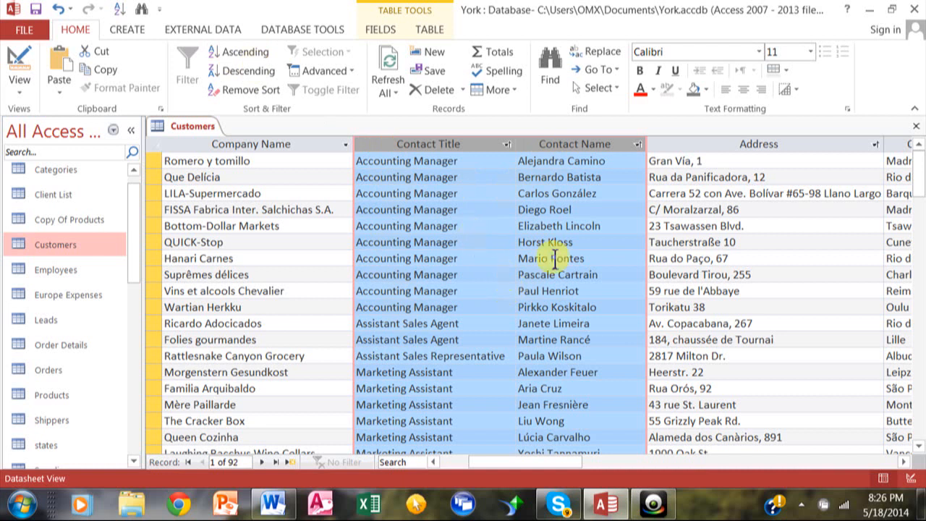
{"action": "mouse_move", "coordinate": [579, 177]}
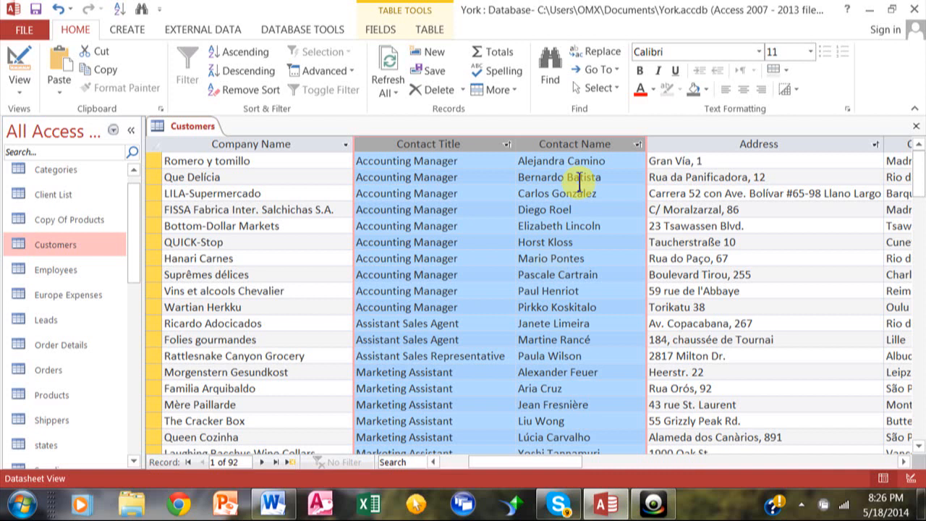
{"action": "mouse_move", "coordinate": [515, 149]}
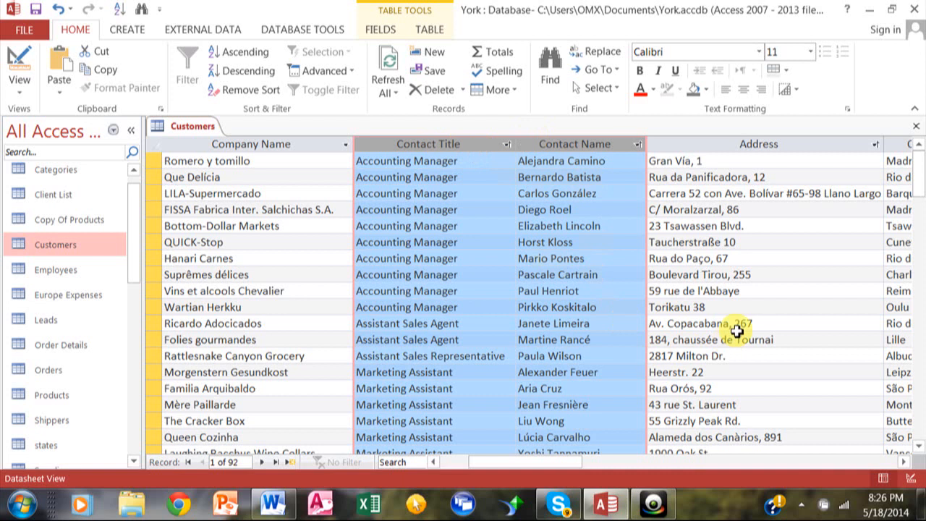
{"action": "mouse_move", "coordinate": [518, 262]}
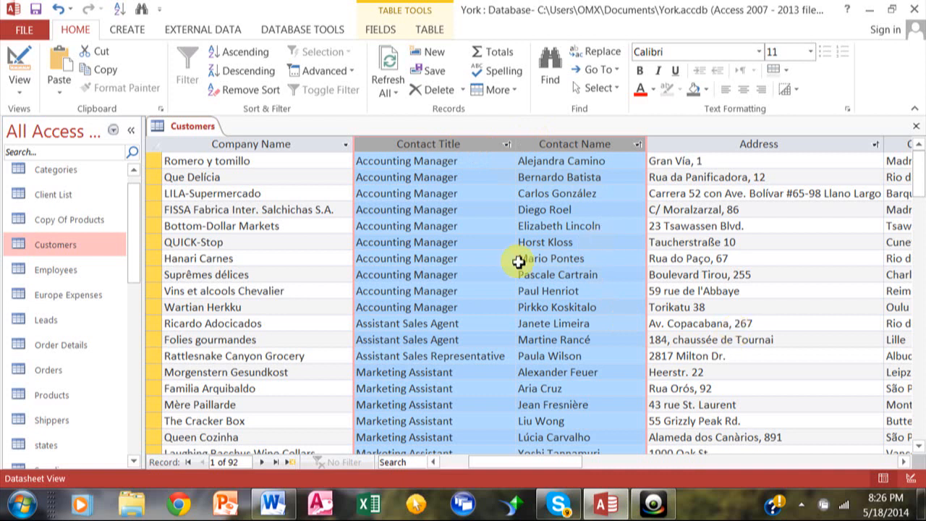
{"action": "mouse_move", "coordinate": [469, 312]}
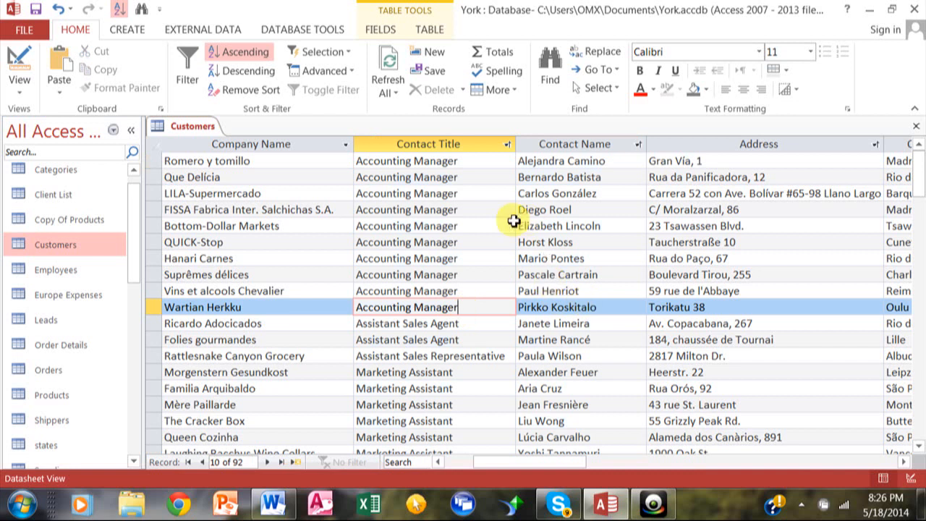
{"action": "mouse_move", "coordinate": [803, 195]}
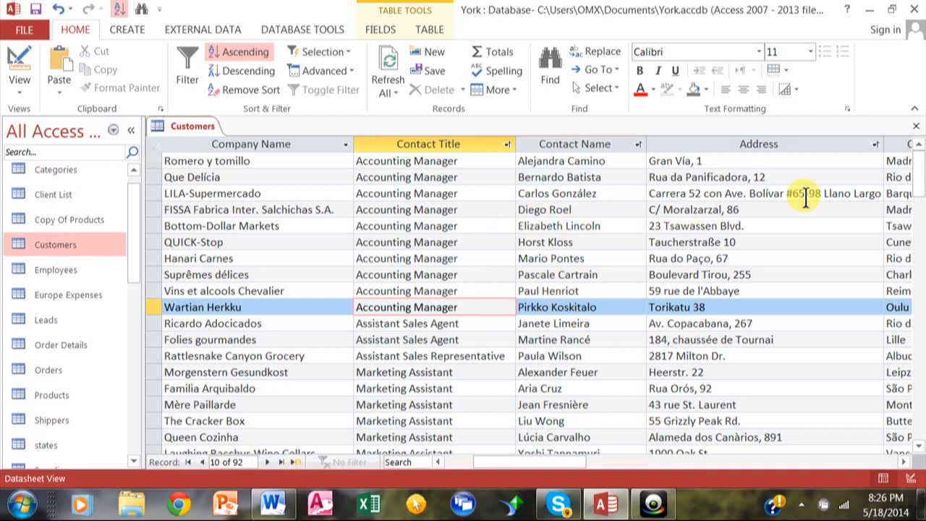
{"action": "mouse_move", "coordinate": [662, 224]}
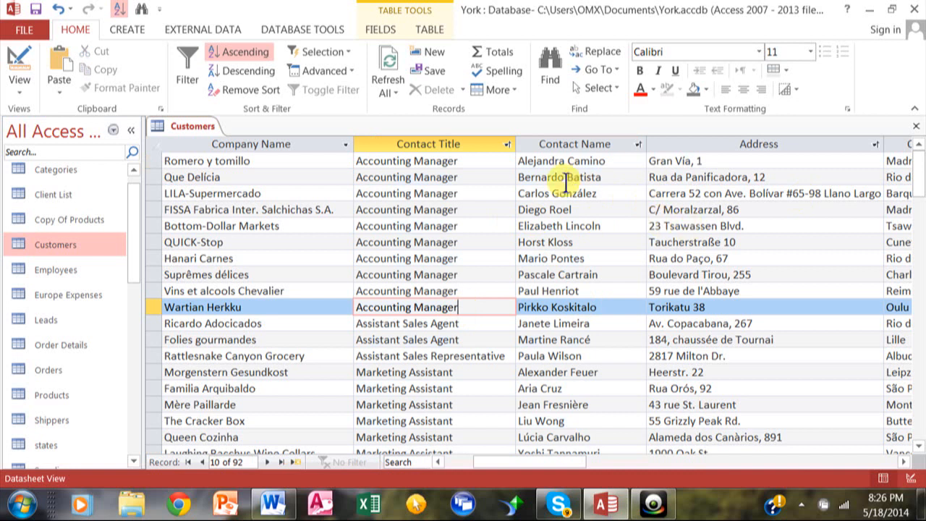
{"action": "mouse_move", "coordinate": [605, 238]}
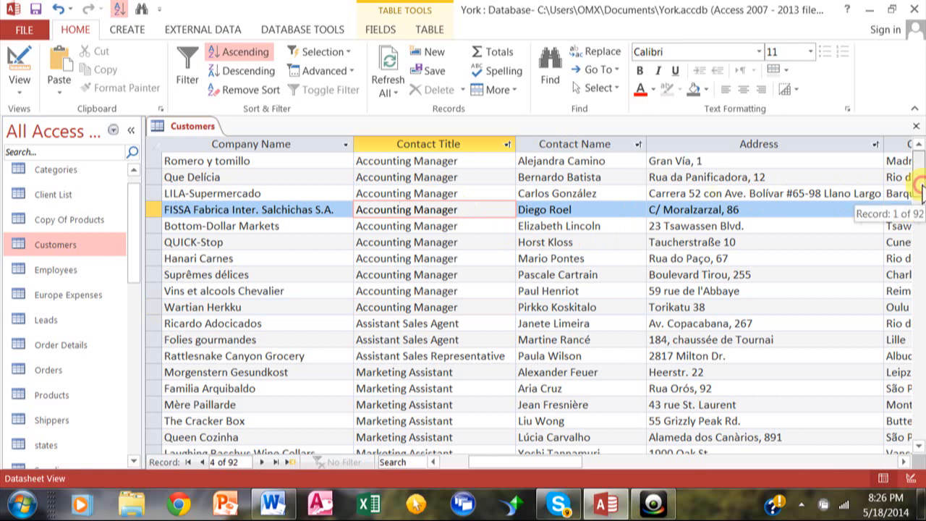
Step: Filter Contact Title to Equals "Sales Manager", leaving 11 records
{"action": "scroll", "scroll_direction": "down", "scroll_amount": 3}
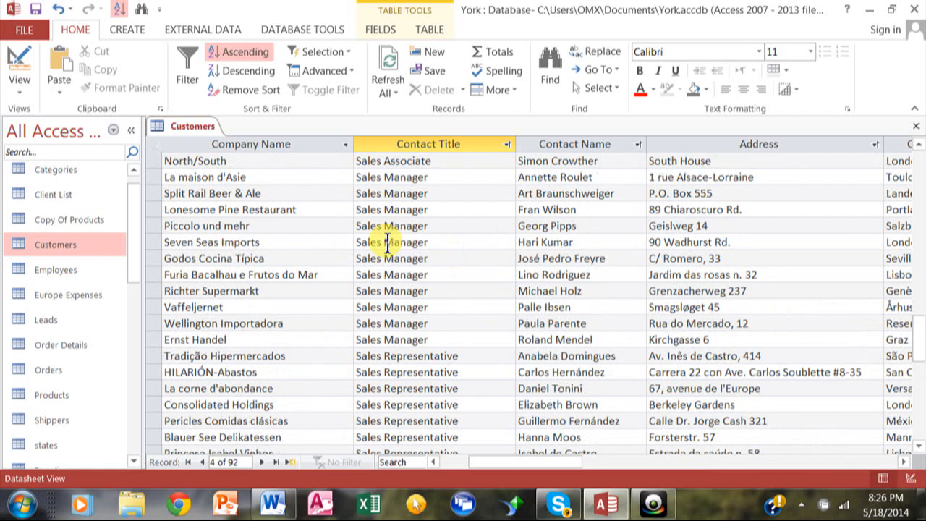
{"action": "right_click", "coordinate": [388, 242]}
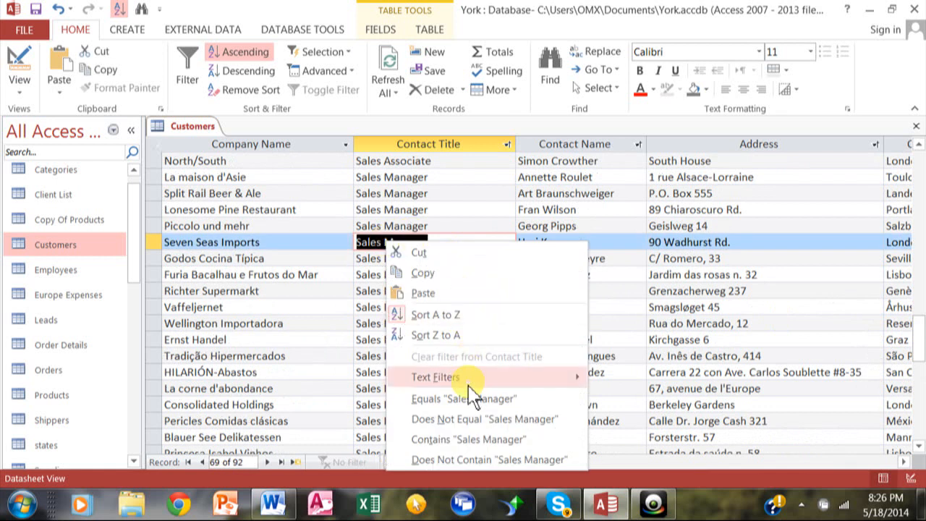
{"action": "mouse_move", "coordinate": [470, 399]}
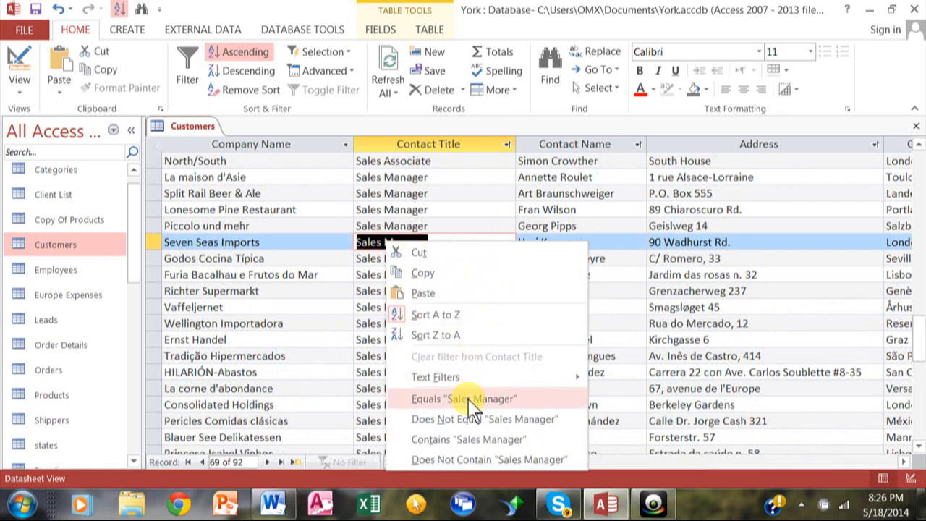
{"action": "left_click", "coordinate": [469, 399]}
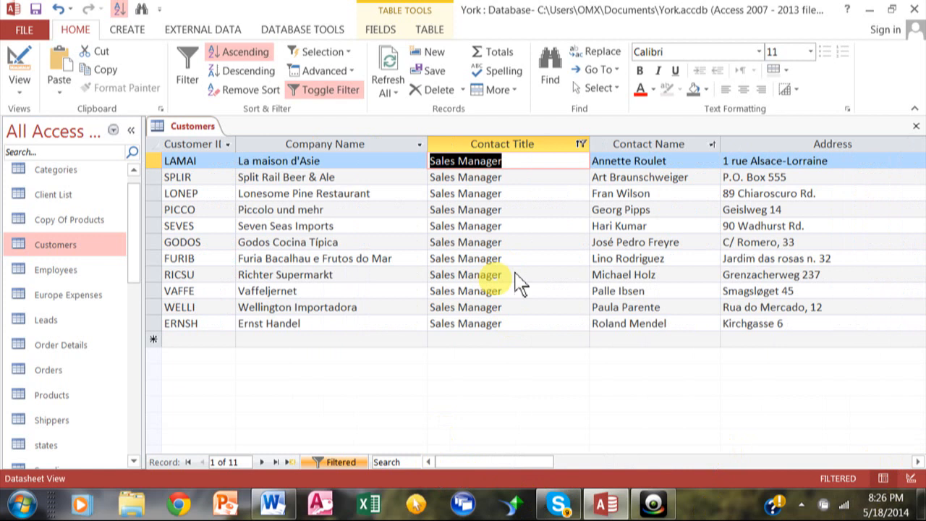
{"action": "mouse_move", "coordinate": [373, 446]}
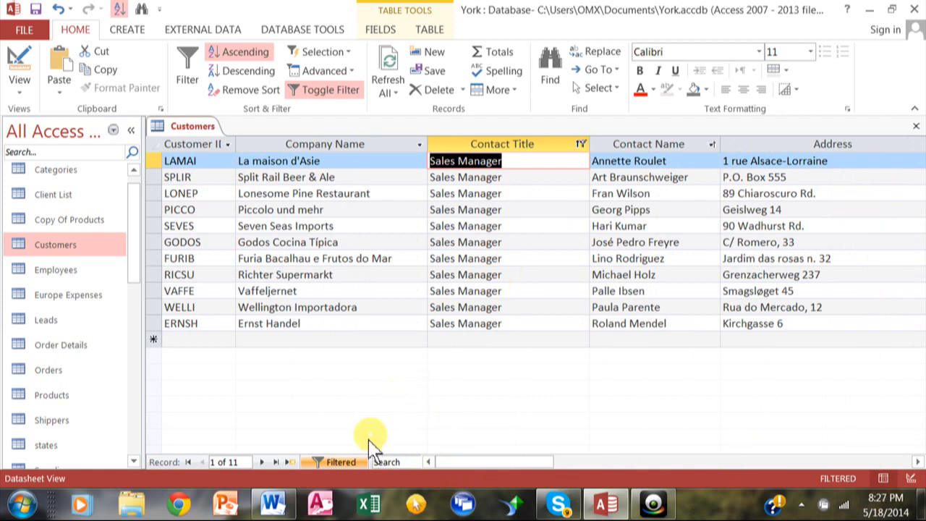
{"action": "mouse_move", "coordinate": [430, 364]}
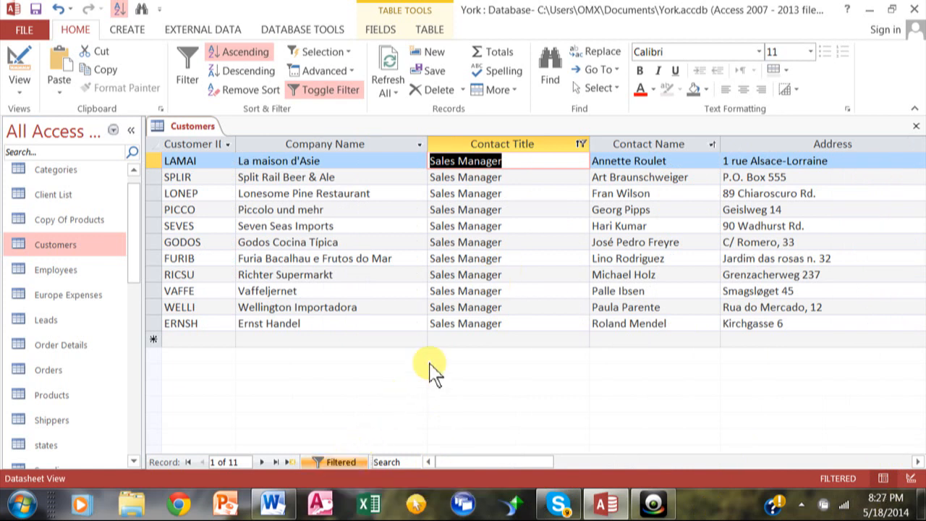
{"action": "mouse_move", "coordinate": [334, 462]}
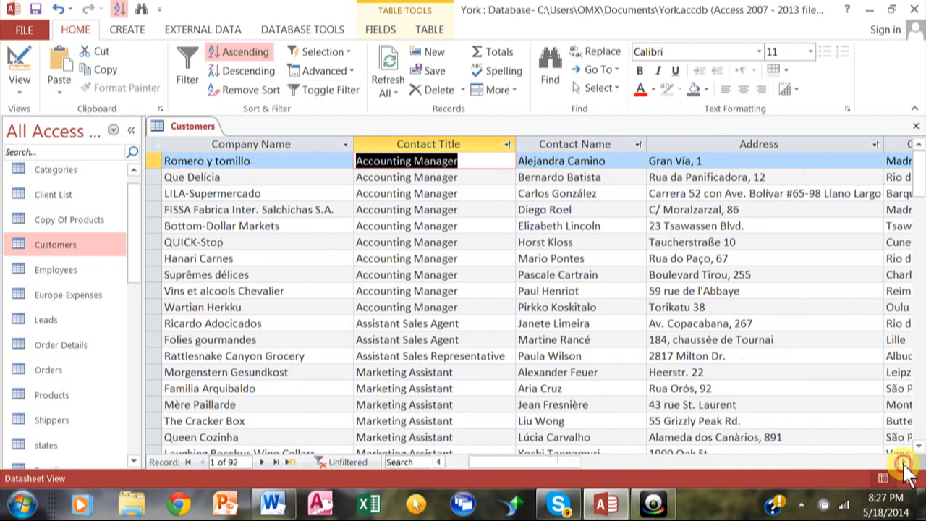
Step: Bring up the filter options for a Brazil cell in the Country column
{"action": "scroll", "scroll_direction": "right", "scroll_amount": 3}
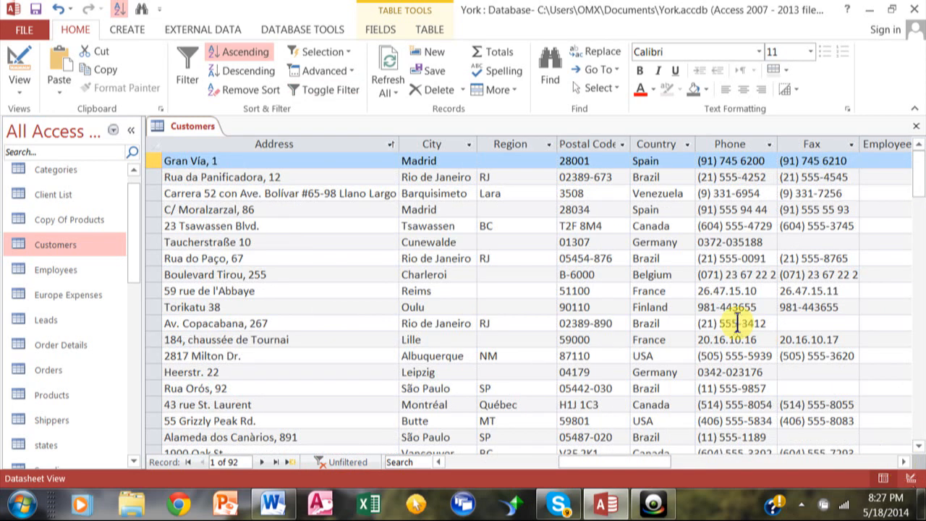
{"action": "right_click", "coordinate": [644, 257]}
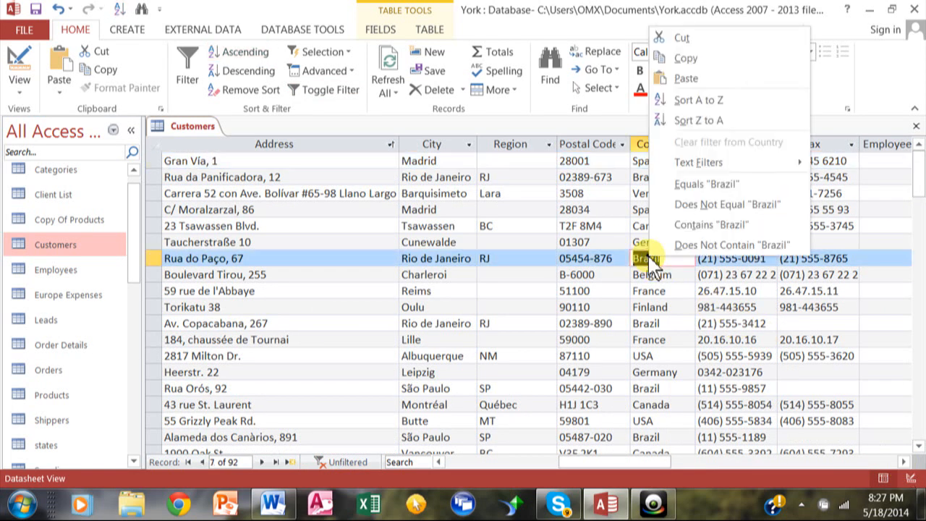
Step: Filter Country to Equals "Brazil", leaving 9 records
{"action": "left_click", "coordinate": [714, 182]}
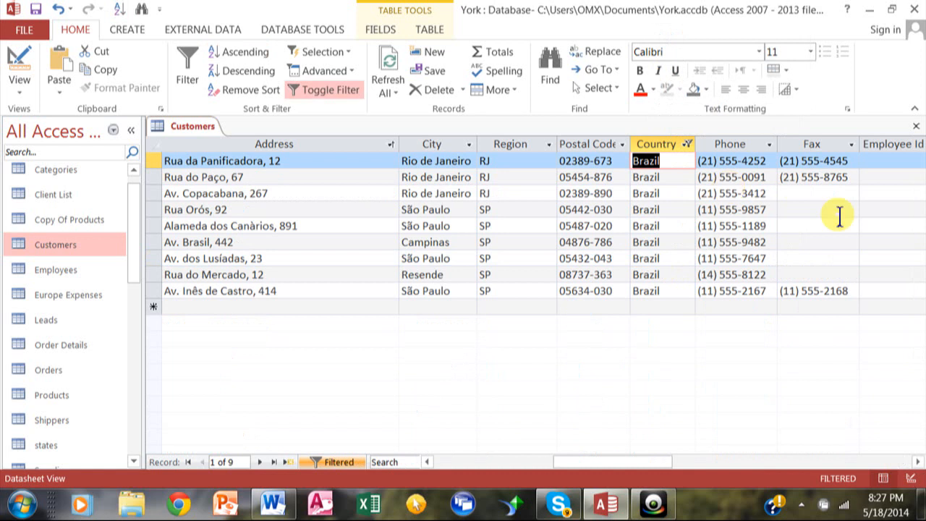
{"action": "mouse_move", "coordinate": [361, 441]}
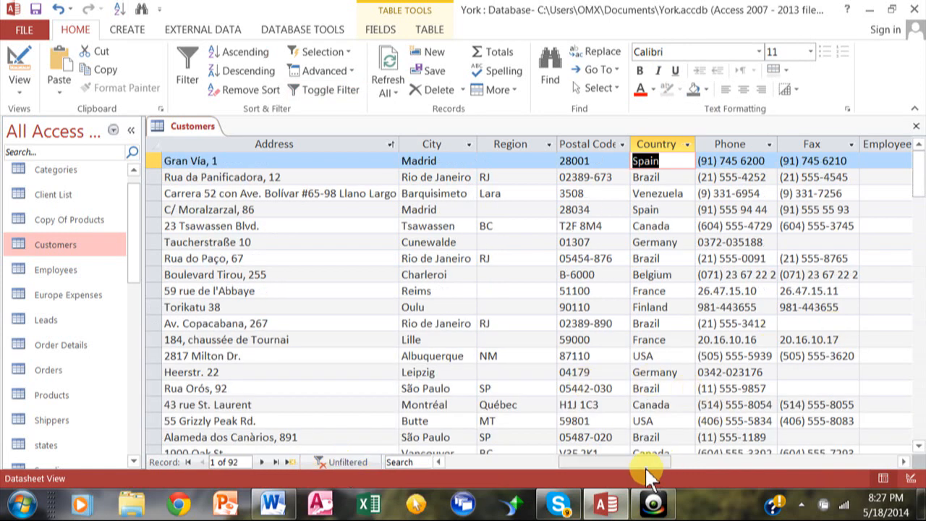
{"action": "mouse_move", "coordinate": [803, 388]}
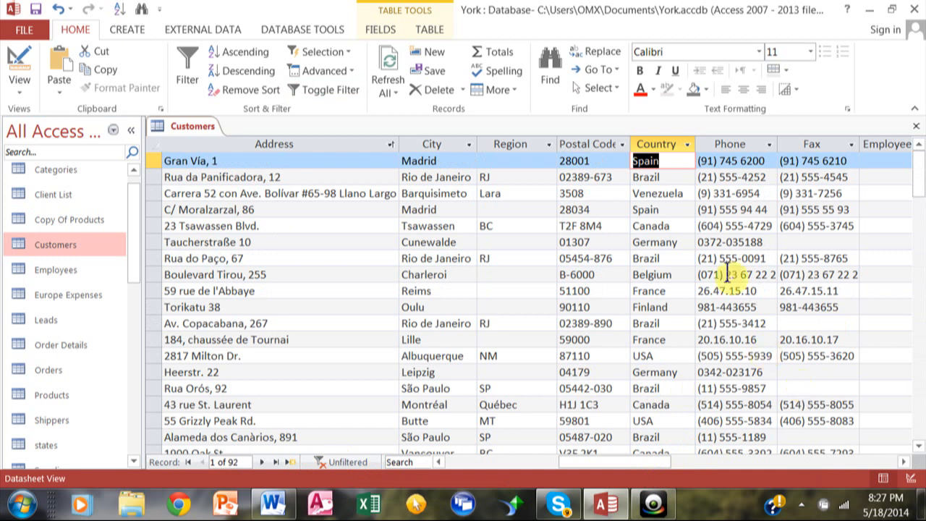
Step: Filter Country to Does Not Equal "Brazil", leaving 83 records
{"action": "right_click", "coordinate": [658, 257]}
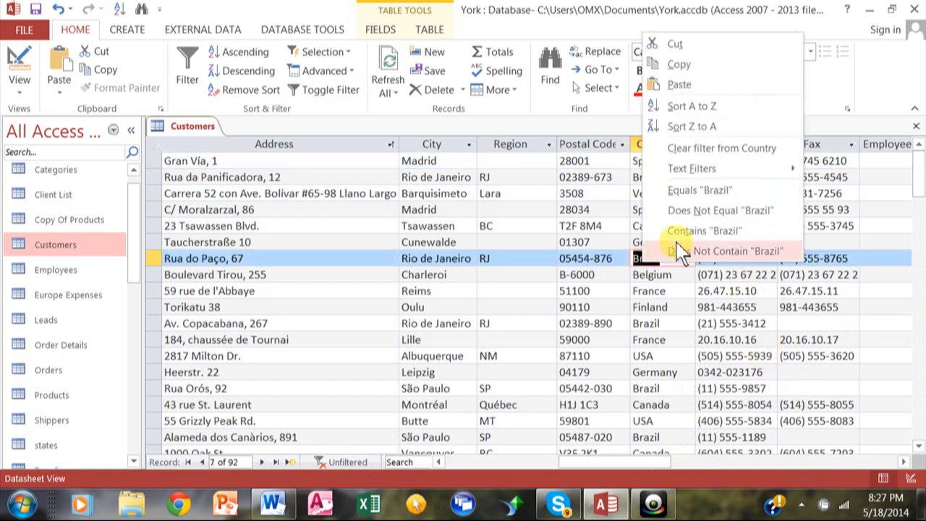
{"action": "mouse_move", "coordinate": [706, 209]}
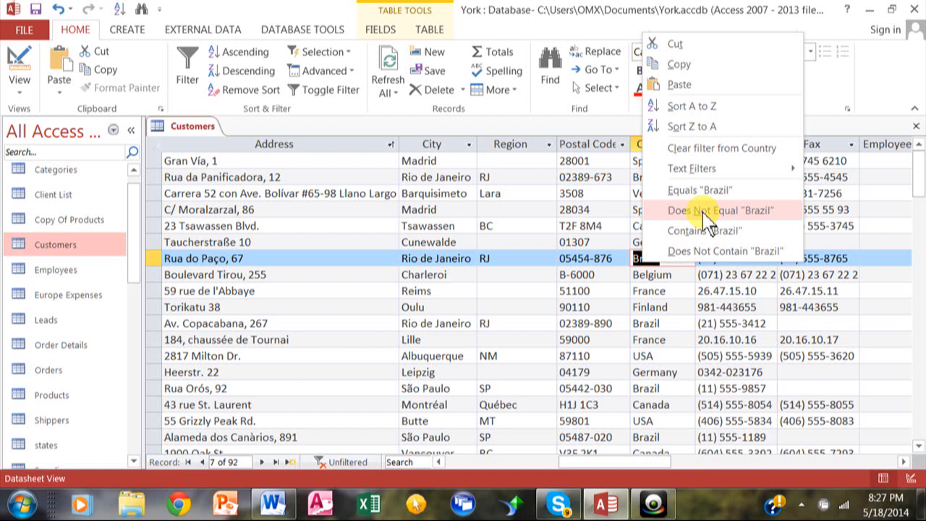
{"action": "left_click", "coordinate": [720, 210]}
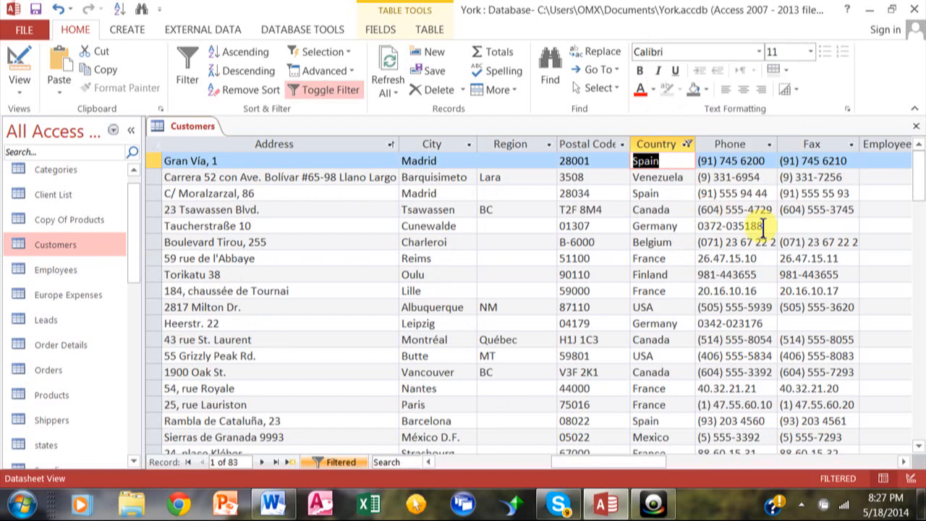
{"action": "scroll", "scroll_direction": "down", "scroll_amount": 3}
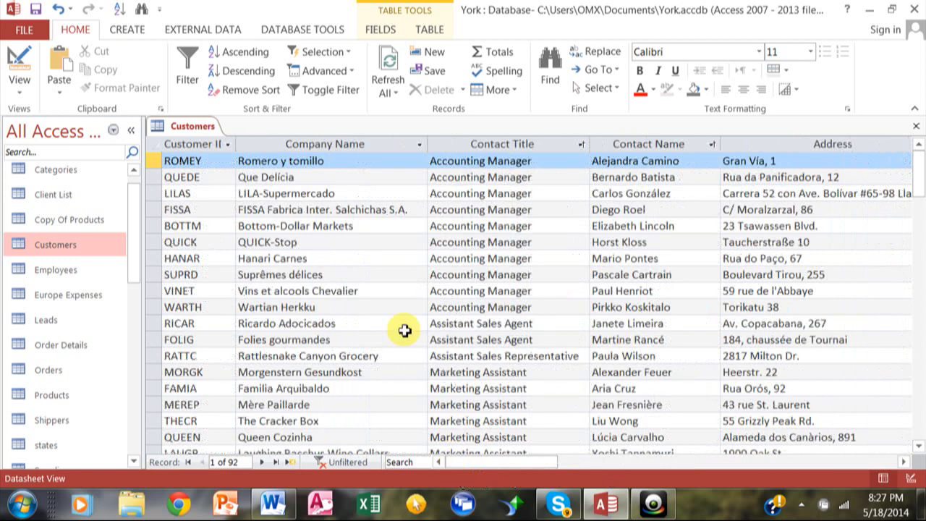
{"action": "mouse_move", "coordinate": [492, 174]}
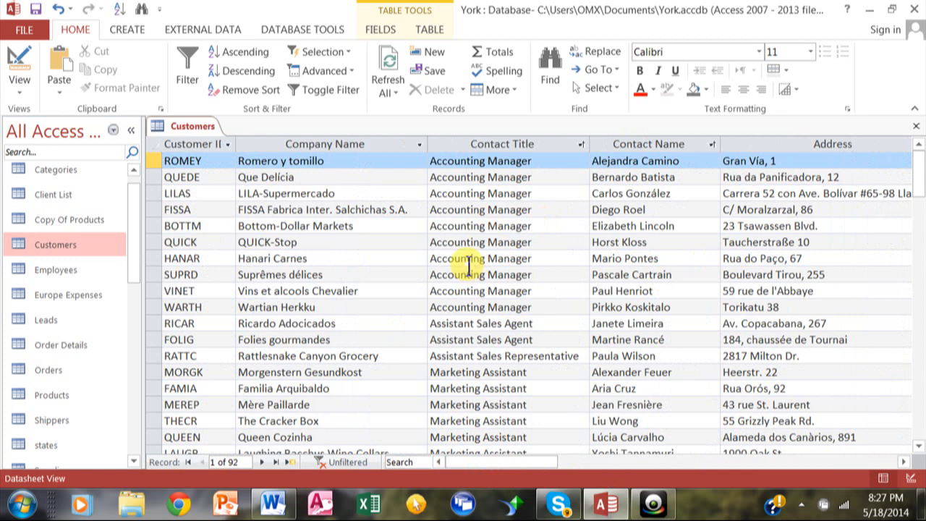
Step: Filter Contact Title to contains "sales" (43 records), then clear it to show all 92
{"action": "right_click", "coordinate": [448, 258]}
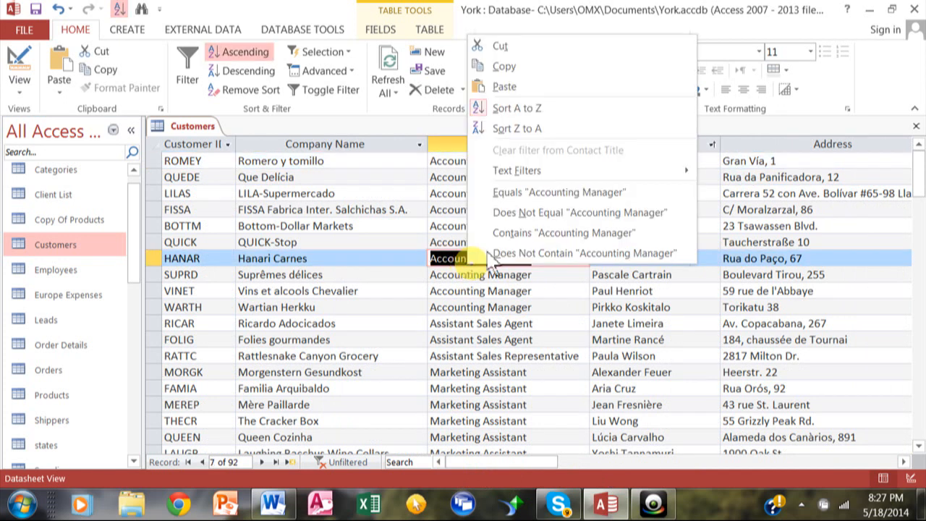
{"action": "mouse_move", "coordinate": [516, 170]}
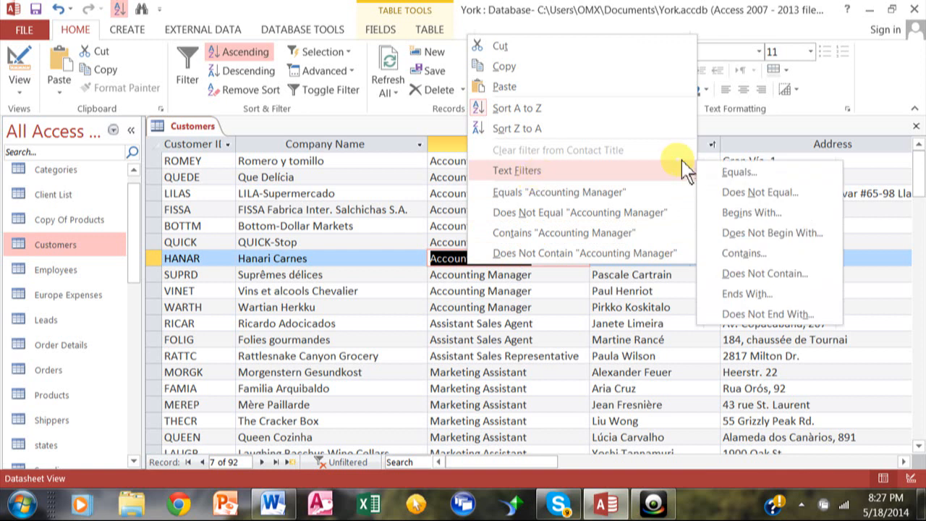
{"action": "mouse_move", "coordinate": [775, 206]}
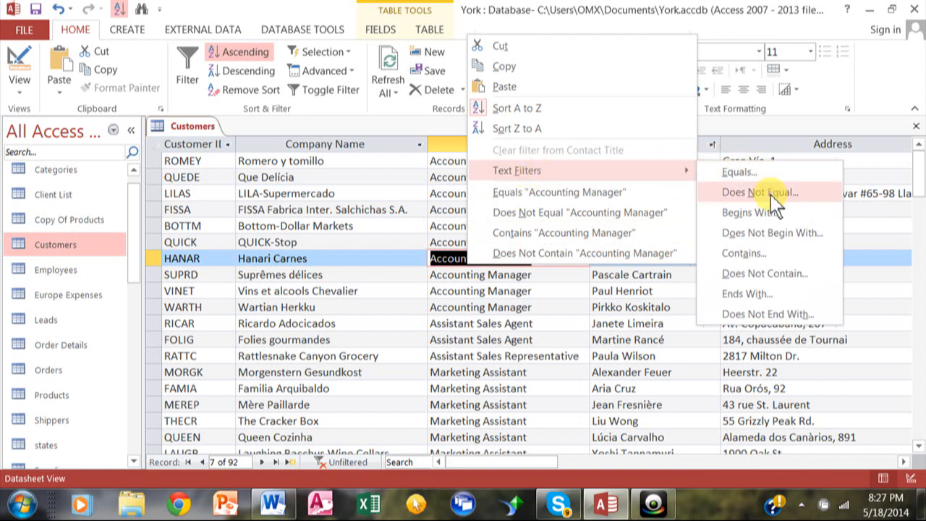
{"action": "mouse_move", "coordinate": [745, 251]}
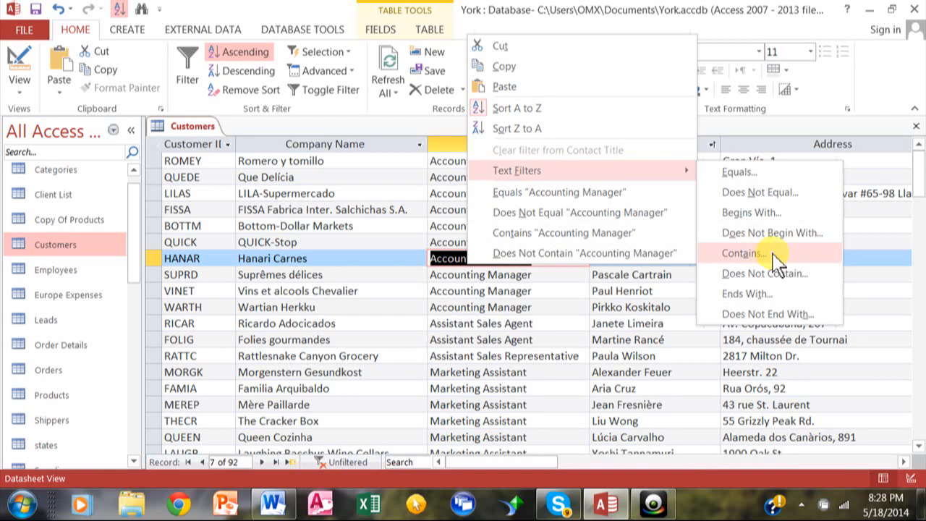
{"action": "left_click", "coordinate": [744, 252]}
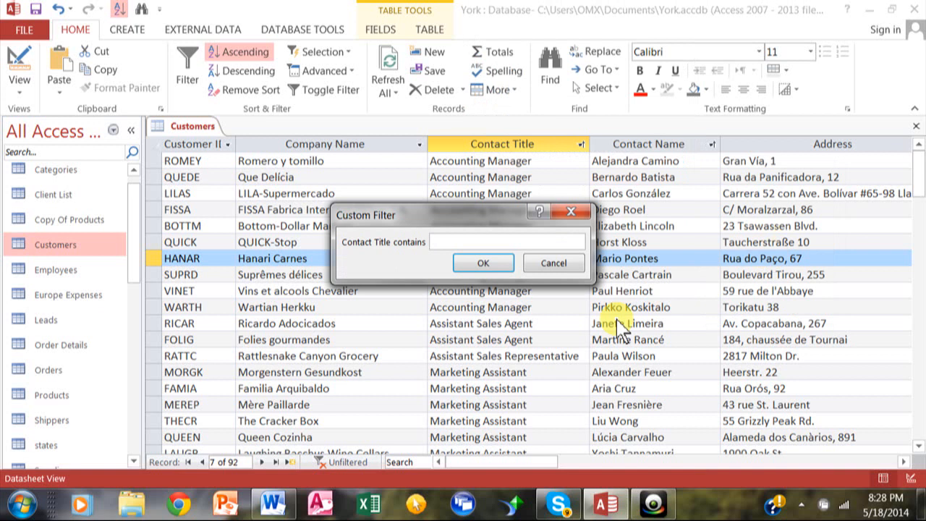
{"action": "type", "text": "salex"}
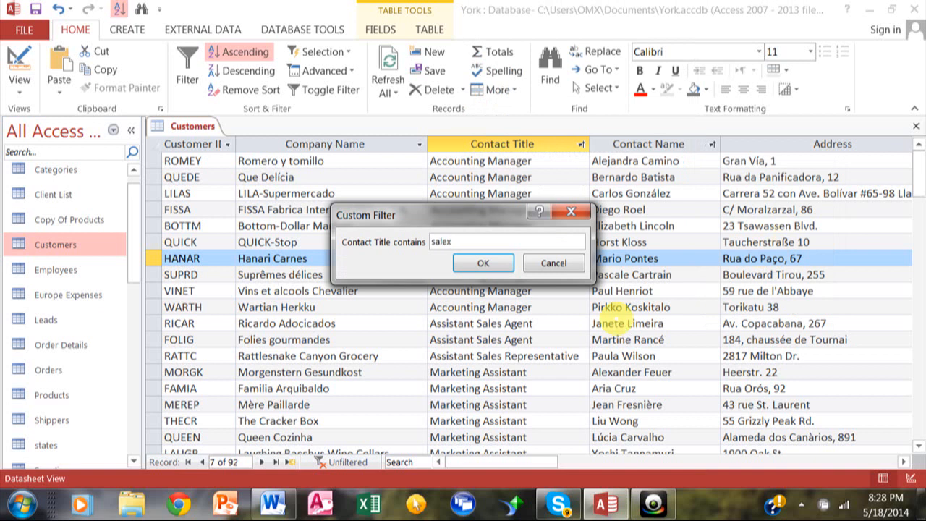
{"action": "left_click", "coordinate": [483, 263]}
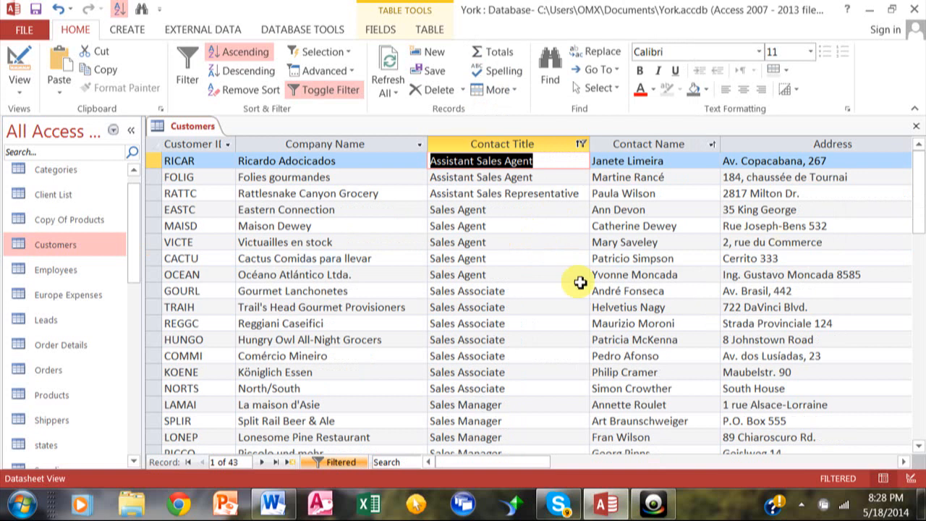
{"action": "mouse_move", "coordinate": [523, 177]}
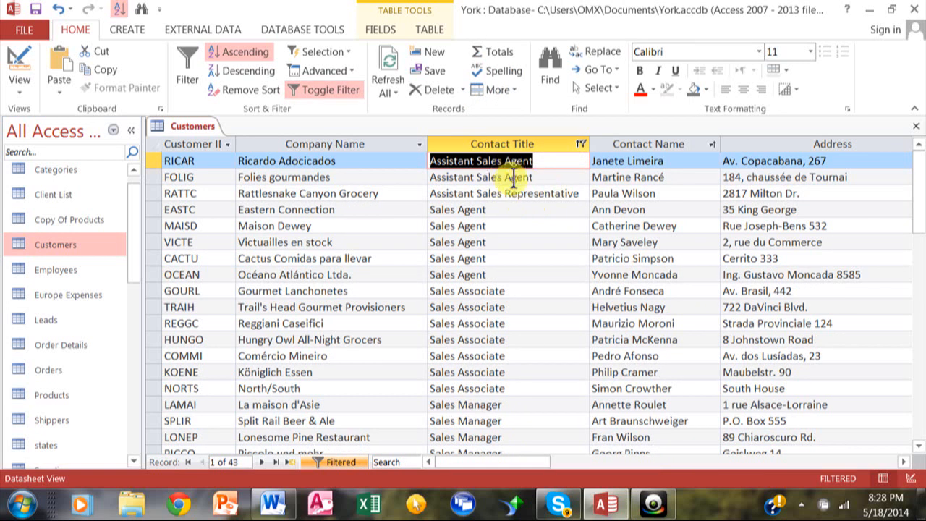
{"action": "mouse_move", "coordinate": [475, 242]}
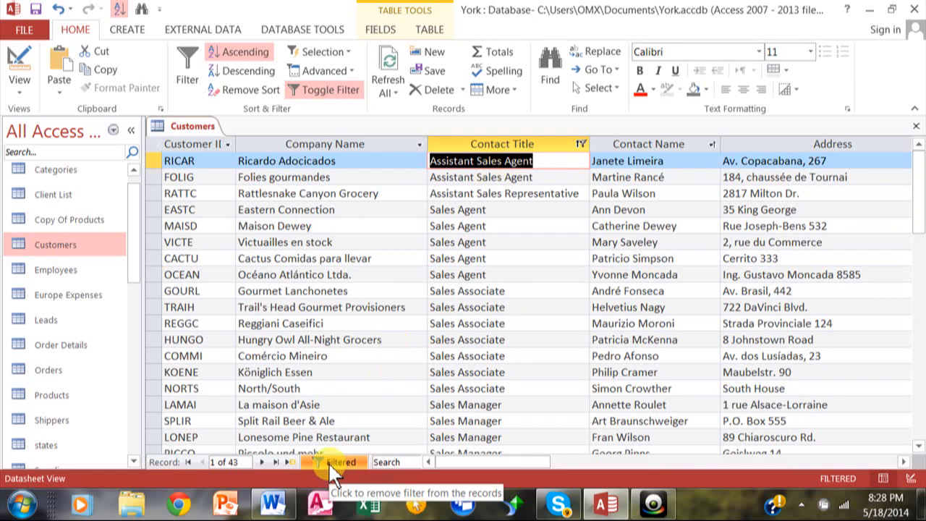
{"action": "left_click", "coordinate": [335, 462]}
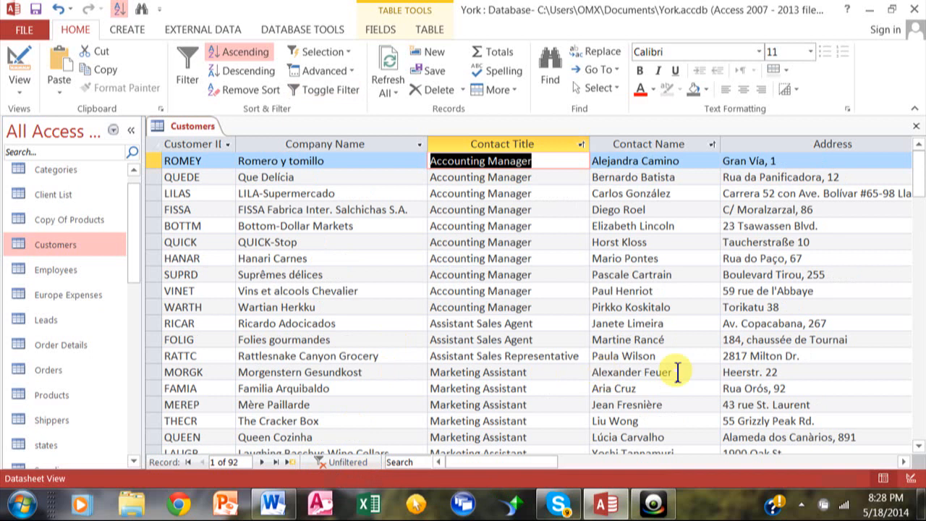
{"action": "mouse_move", "coordinate": [269, 90]}
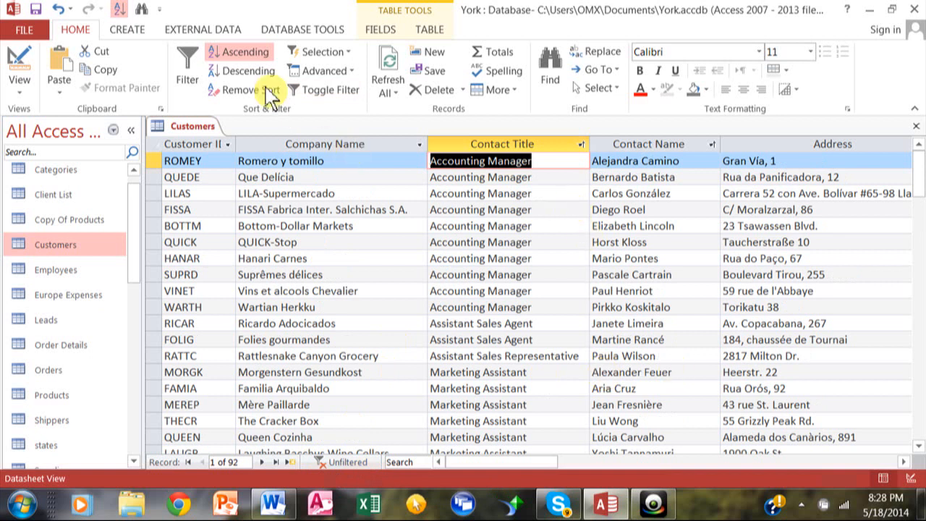
{"action": "mouse_move", "coordinate": [510, 275]}
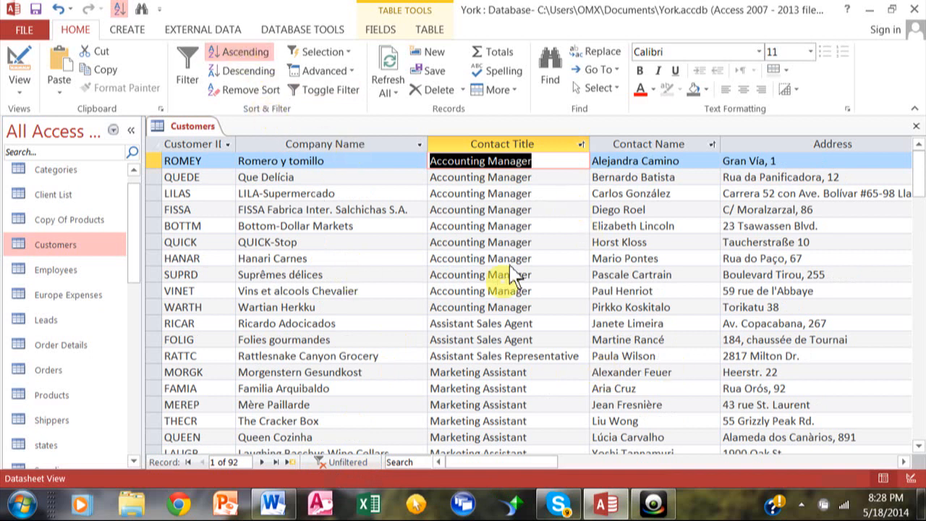
{"action": "mouse_move", "coordinate": [456, 137]}
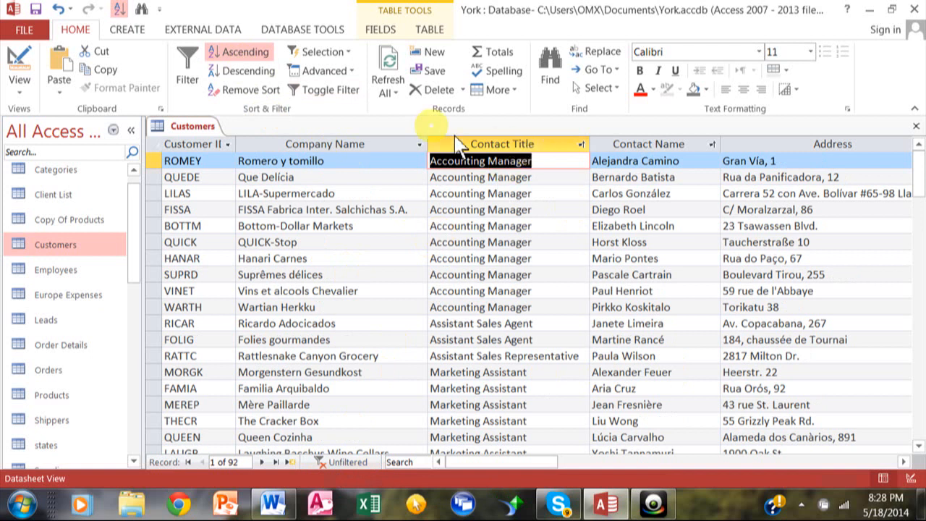
{"action": "mouse_move", "coordinate": [550, 69]}
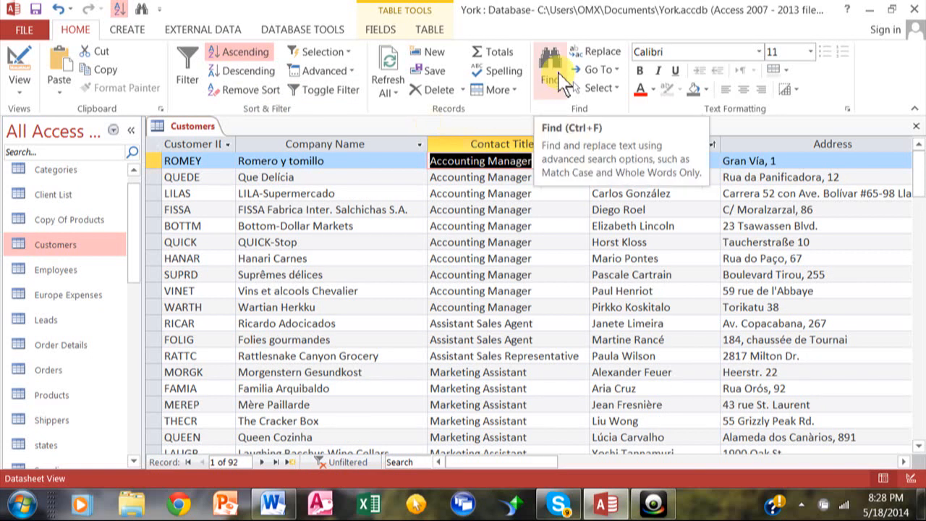
Step: Bring up the Find and Replace dialog over the unfiltered Customers table
{"action": "left_click", "coordinate": [552, 65]}
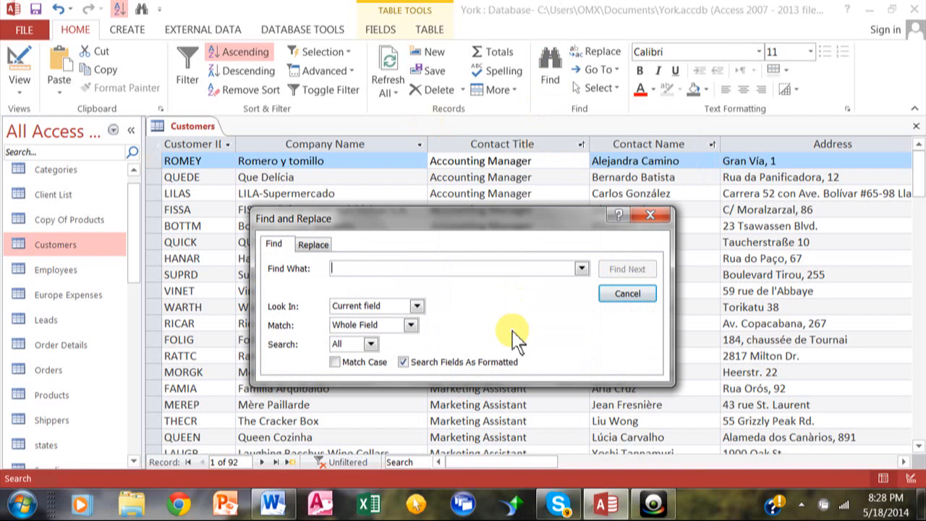
Step: Find 'john' in the current document matching any part of field, stepping through two matches
{"action": "type", "text": "john"}
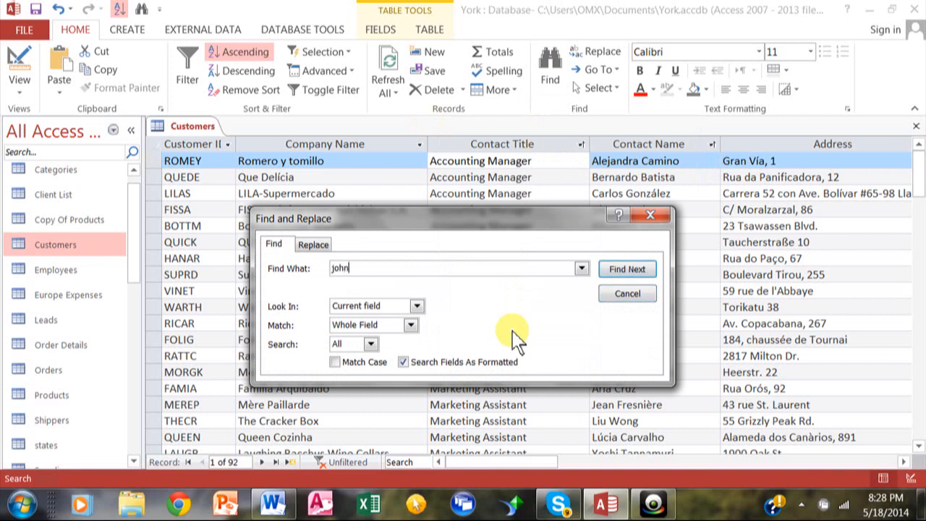
{"action": "left_click", "coordinate": [417, 305]}
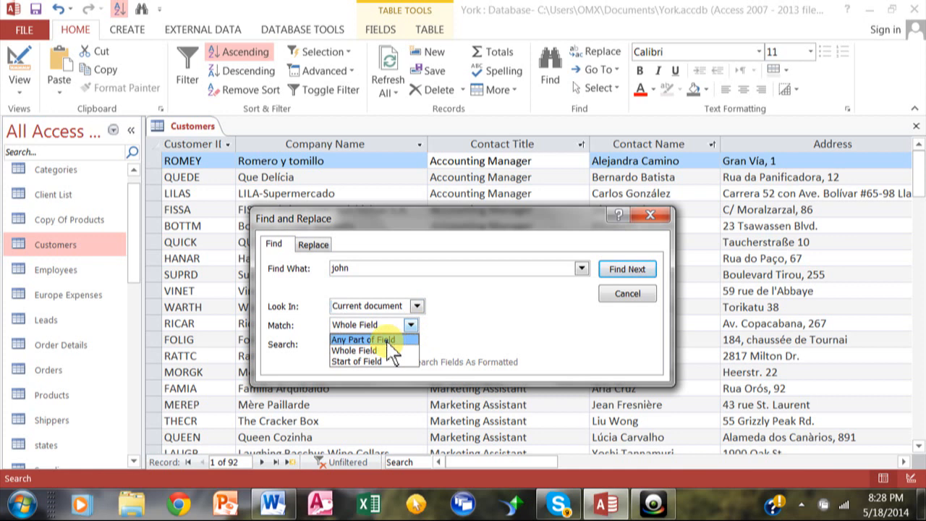
{"action": "mouse_move", "coordinate": [369, 352]}
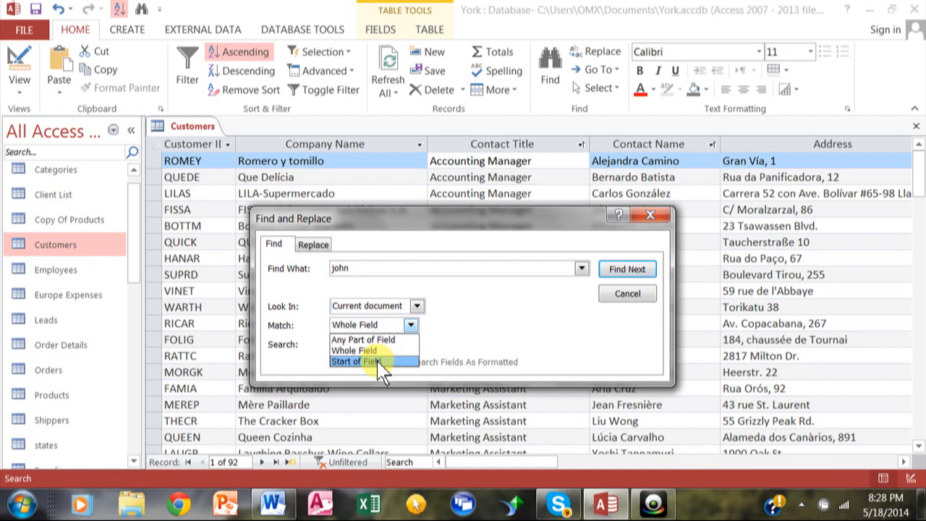
{"action": "left_click", "coordinate": [363, 339]}
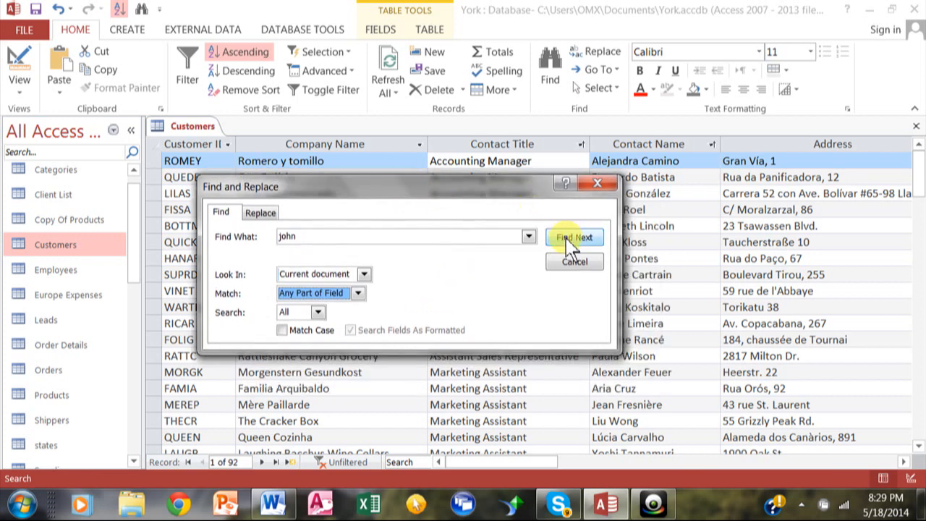
{"action": "left_click", "coordinate": [574, 237]}
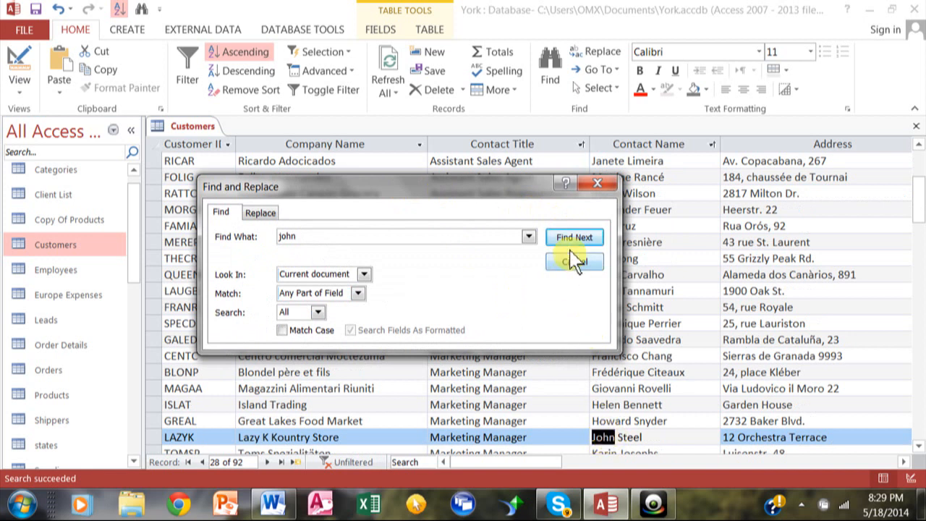
{"action": "left_click", "coordinate": [574, 237]}
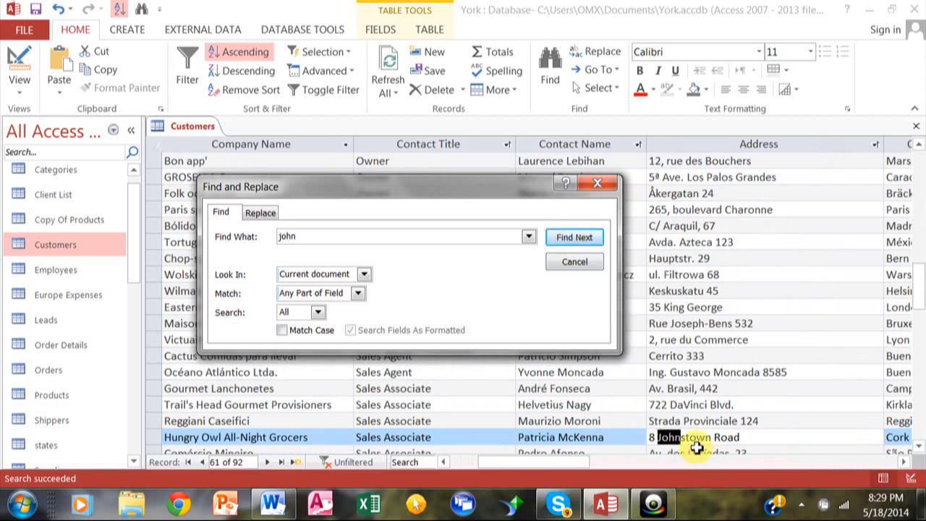
{"action": "mouse_move", "coordinate": [607, 396]}
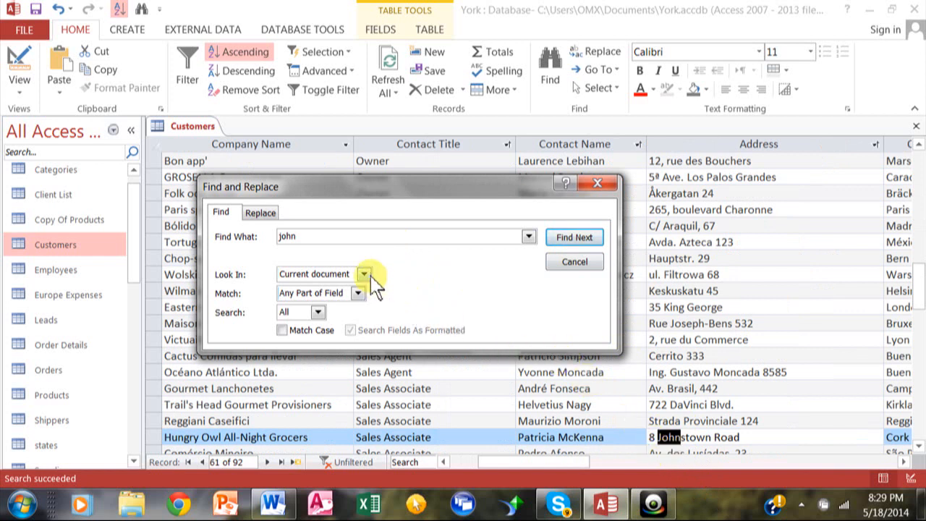
Step: Review the Replace options for the search and cancel without replacing anything
{"action": "left_click", "coordinate": [365, 275]}
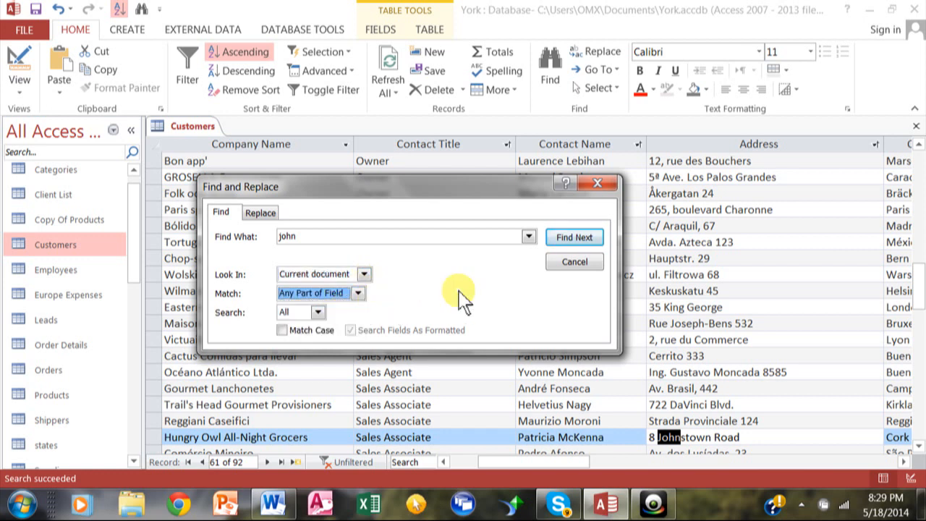
{"action": "mouse_move", "coordinate": [499, 216]}
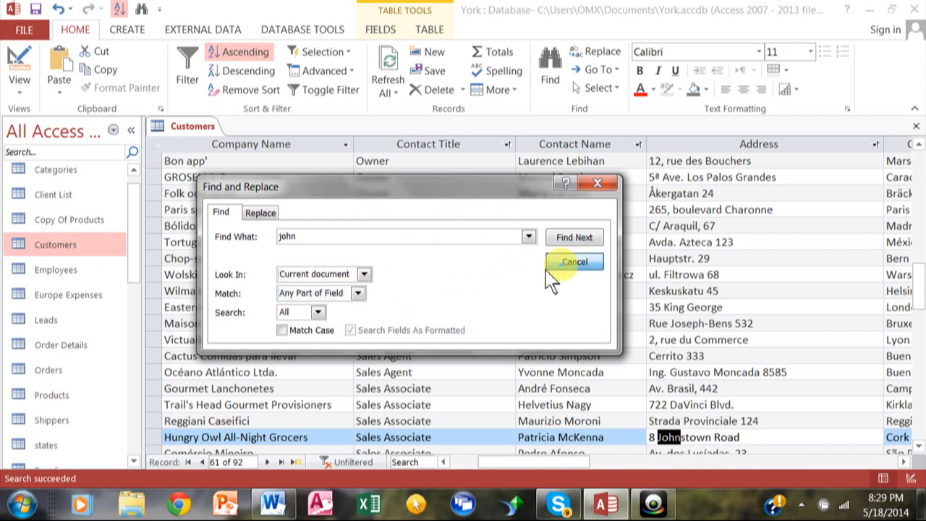
{"action": "left_click", "coordinate": [260, 211]}
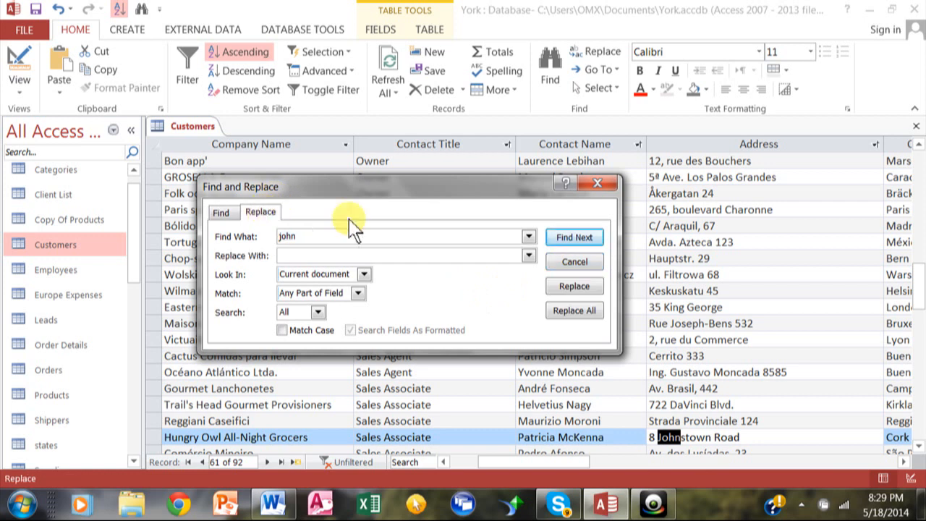
{"action": "mouse_move", "coordinate": [520, 277]}
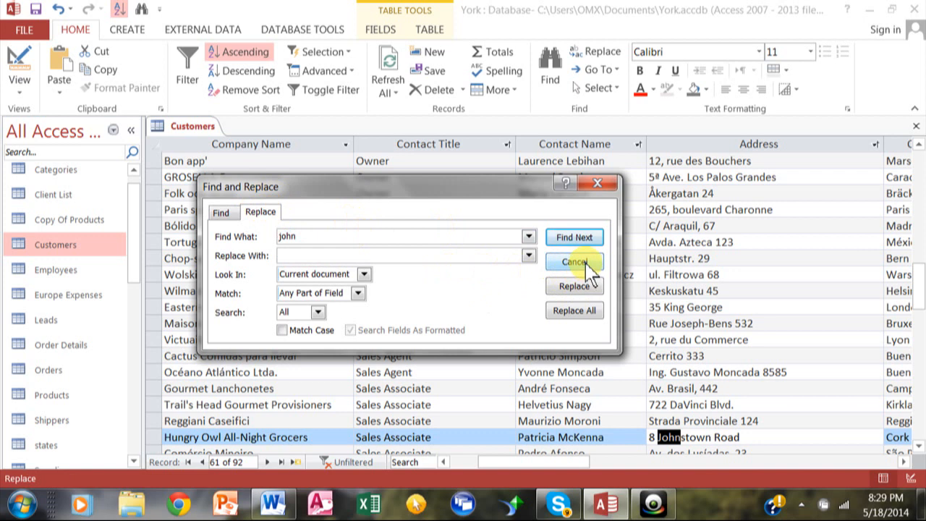
{"action": "left_click", "coordinate": [572, 260]}
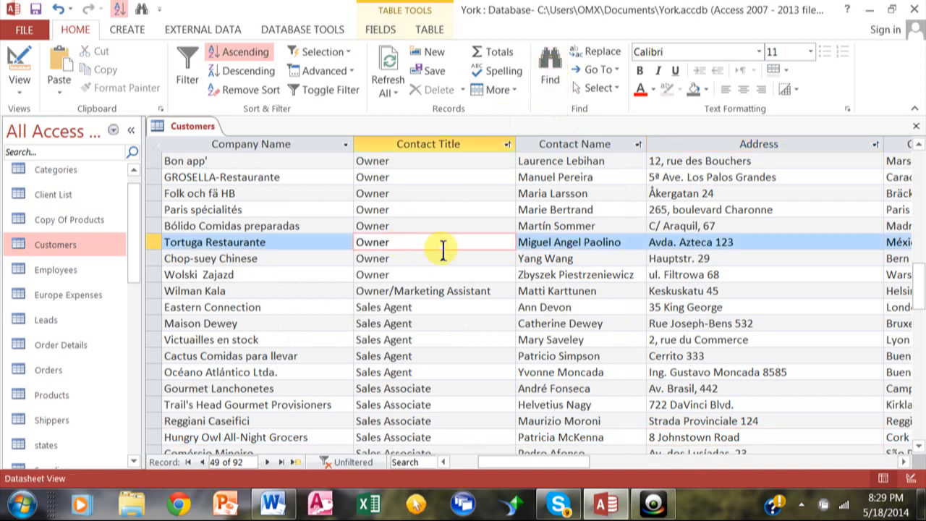
Step: Edit Tortuga Restaurante's Contact Title from Owner to OwnerJ
{"action": "left_click", "coordinate": [550, 69]}
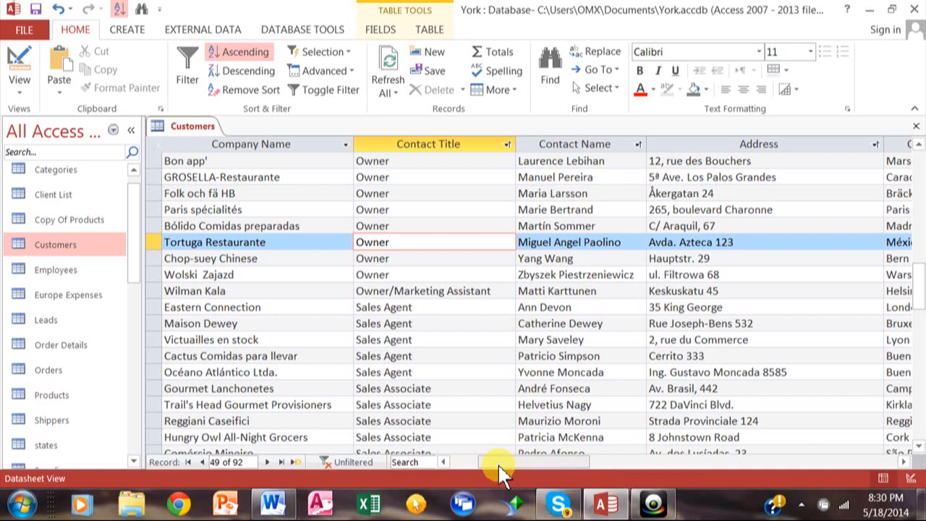
{"action": "type", "text": "J"}
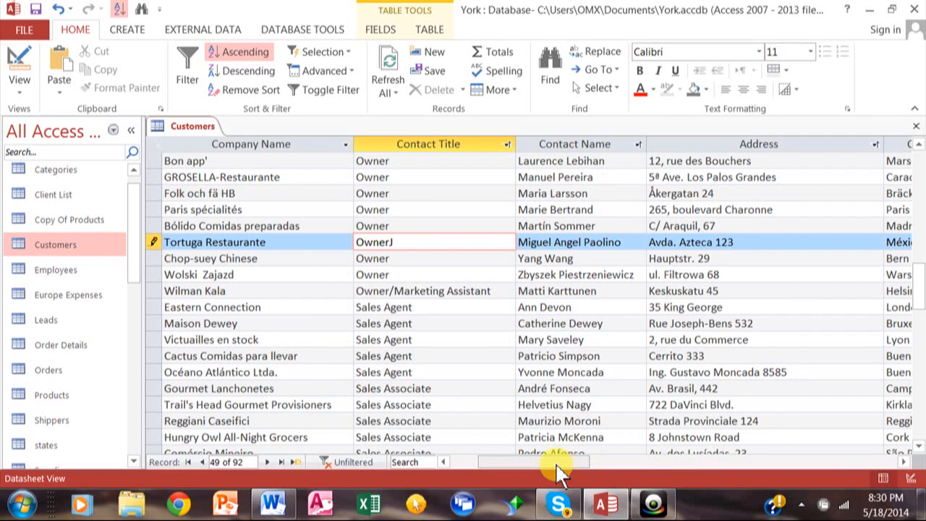
{"action": "left_click", "coordinate": [800, 503]}
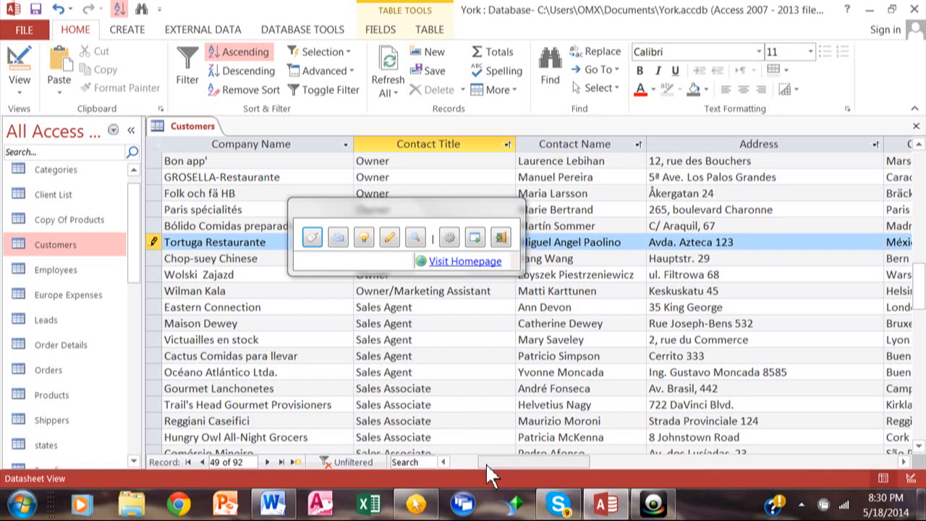
{"action": "mouse_move", "coordinate": [489, 223]}
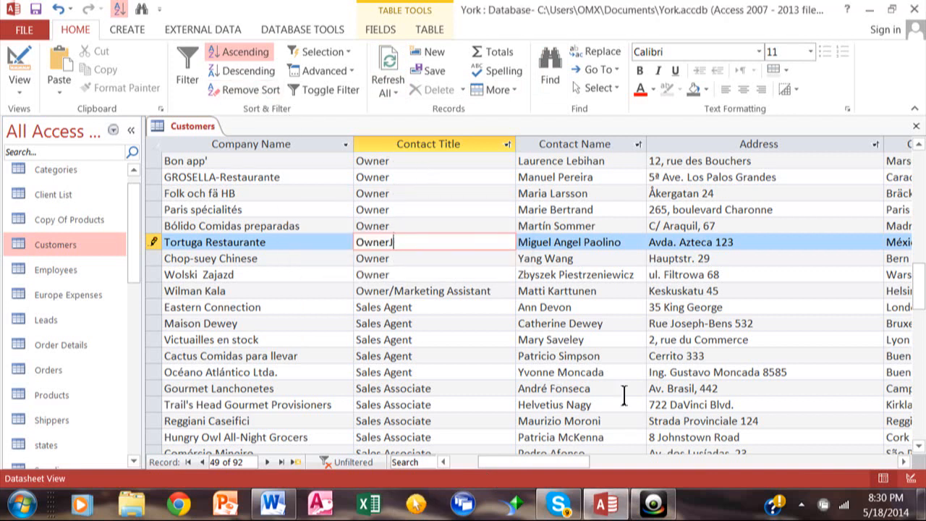
{"action": "mouse_move", "coordinate": [883, 170]}
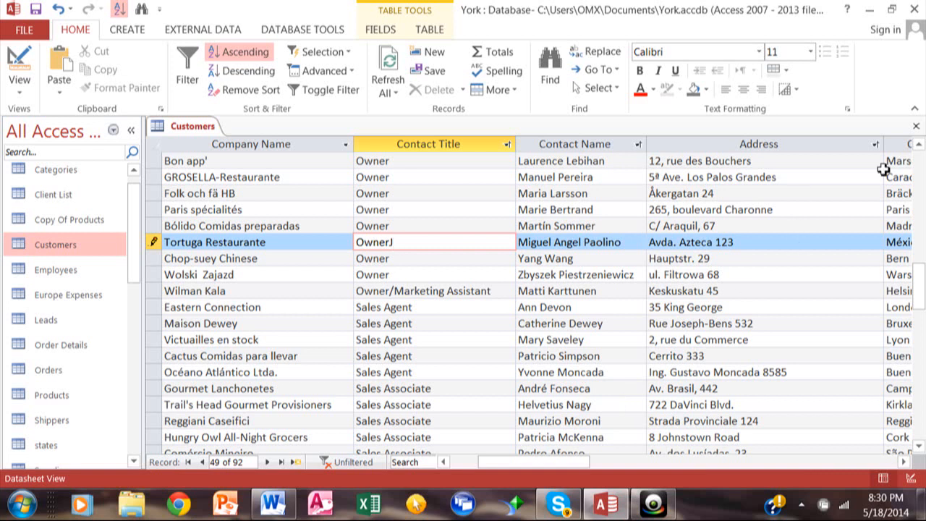
{"action": "mouse_move", "coordinate": [916, 130]}
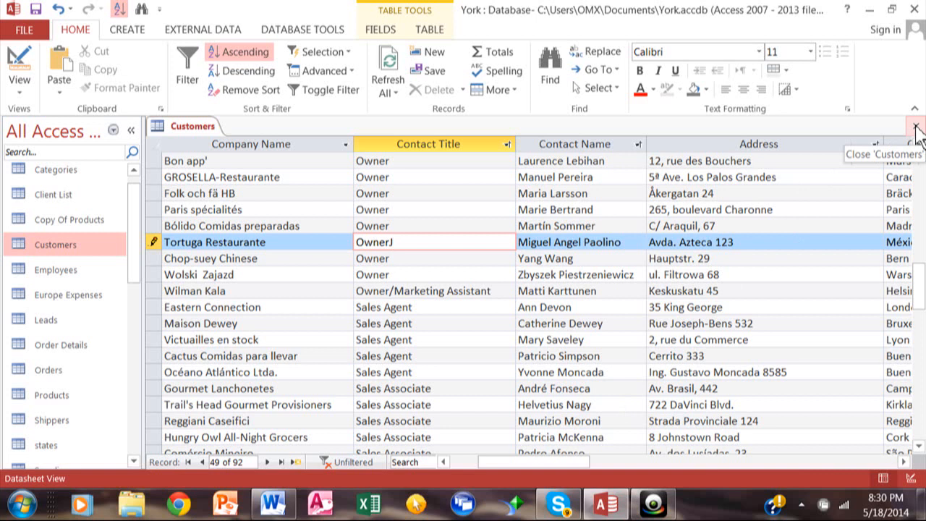
{"action": "mouse_move", "coordinate": [606, 344]}
{"action": "type", "text": "john"}
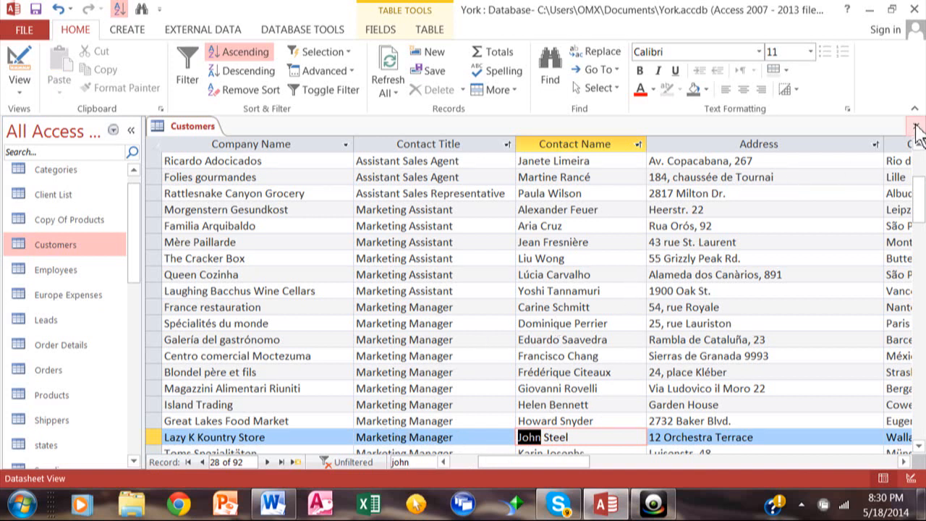
Step: Close the Customers table, declining to save design changes
{"action": "left_click", "coordinate": [914, 127]}
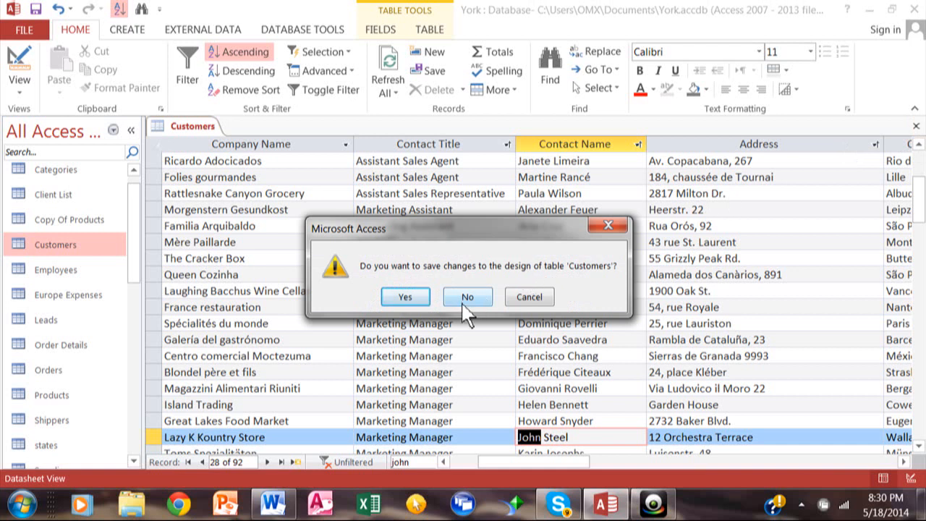
{"action": "left_click", "coordinate": [466, 297]}
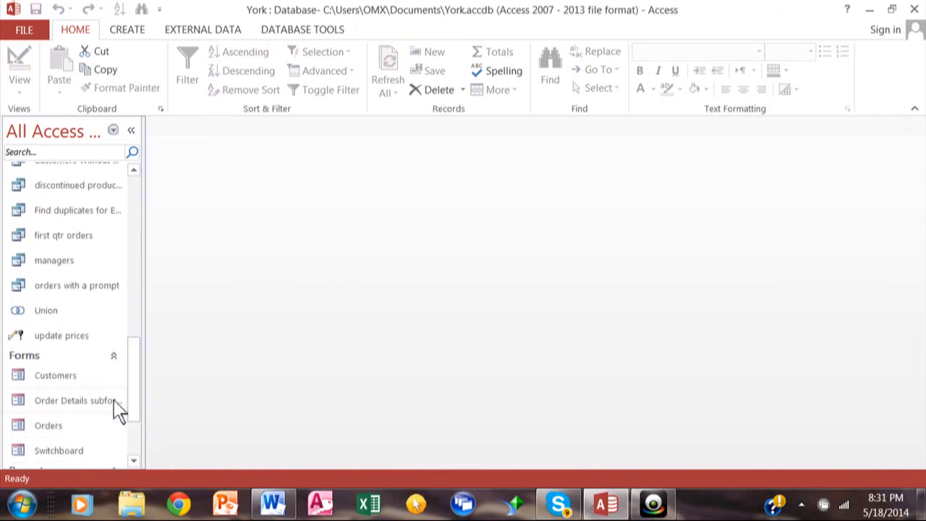
Step: Open the Customers form, search its records for 'john', and bring up Find and Replace
{"action": "left_click", "coordinate": [55, 374]}
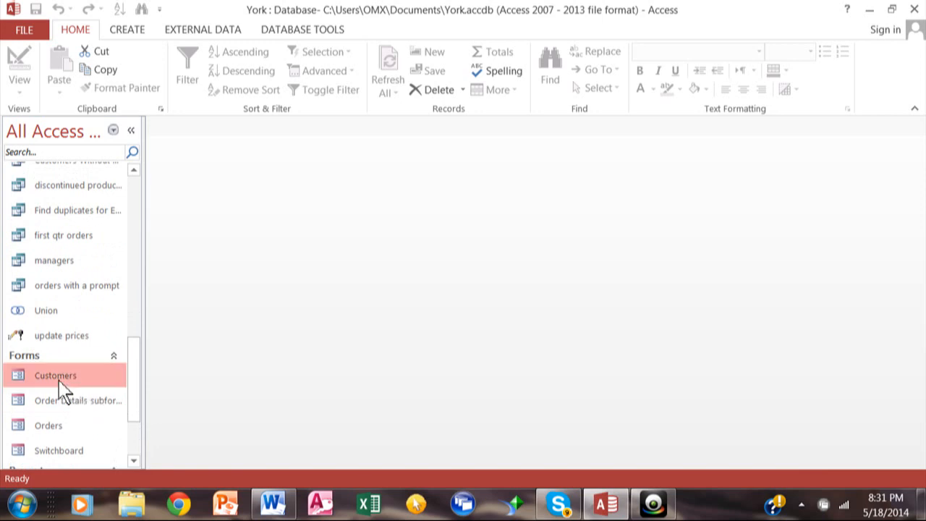
{"action": "double_click", "coordinate": [55, 375]}
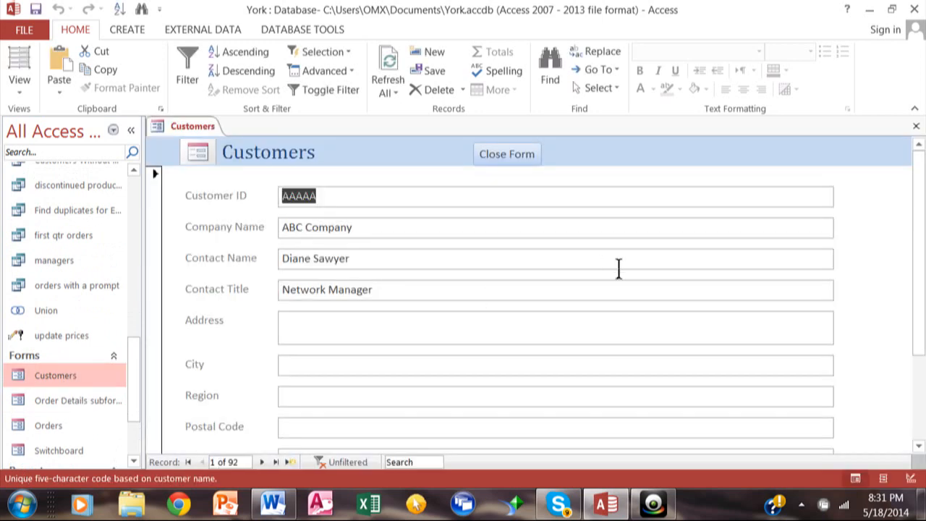
{"action": "mouse_move", "coordinate": [472, 365]}
{"action": "type", "text": "joh"}
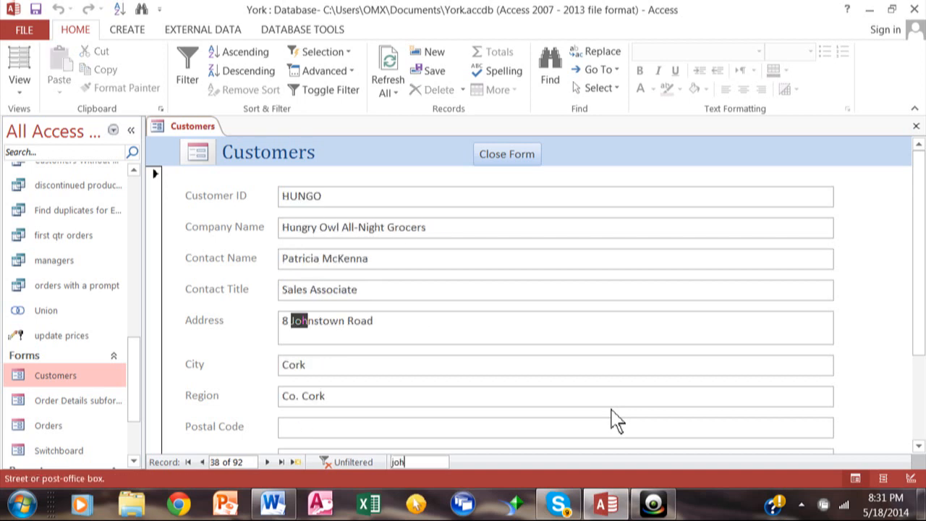
{"action": "type", "text": "n"}
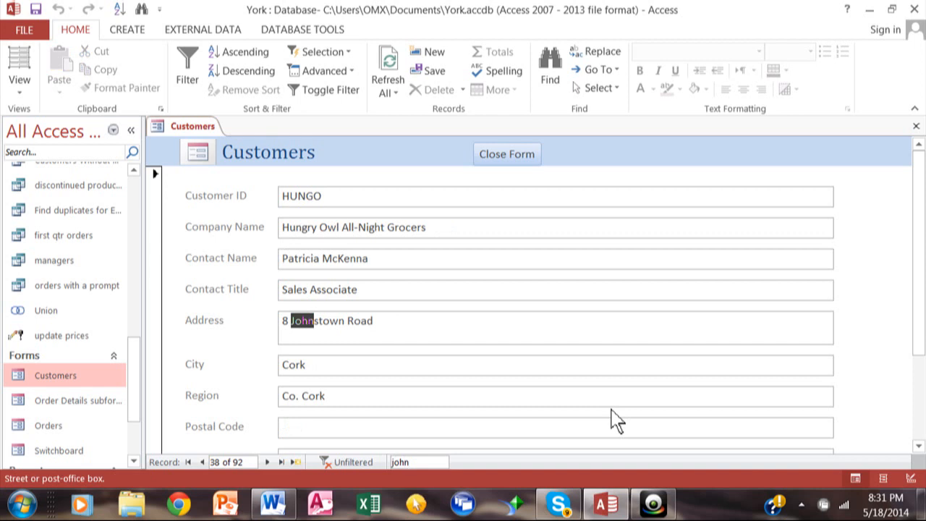
{"action": "left_click", "coordinate": [266, 461]}
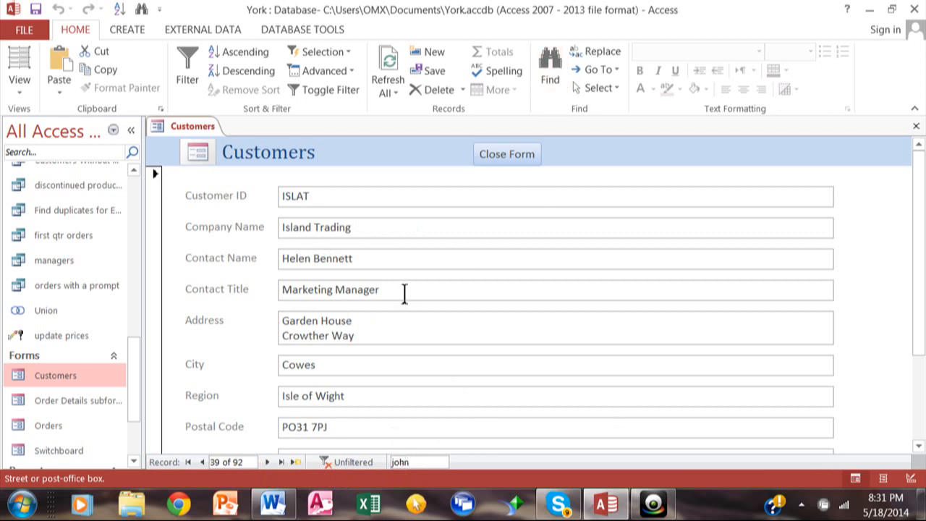
{"action": "left_click", "coordinate": [549, 70]}
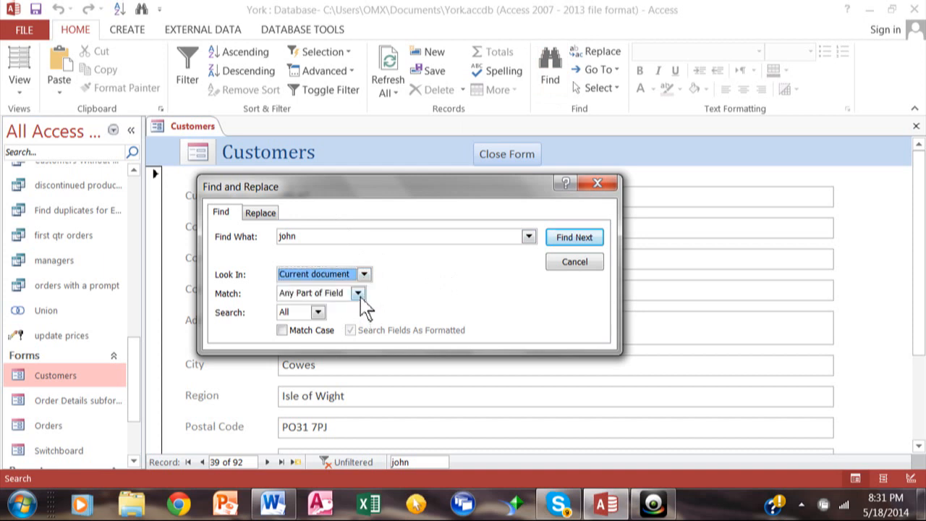
Step: Find contact titles containing 'sales', reaching La corne d'abondance, then close the find window
{"action": "left_click", "coordinate": [357, 292]}
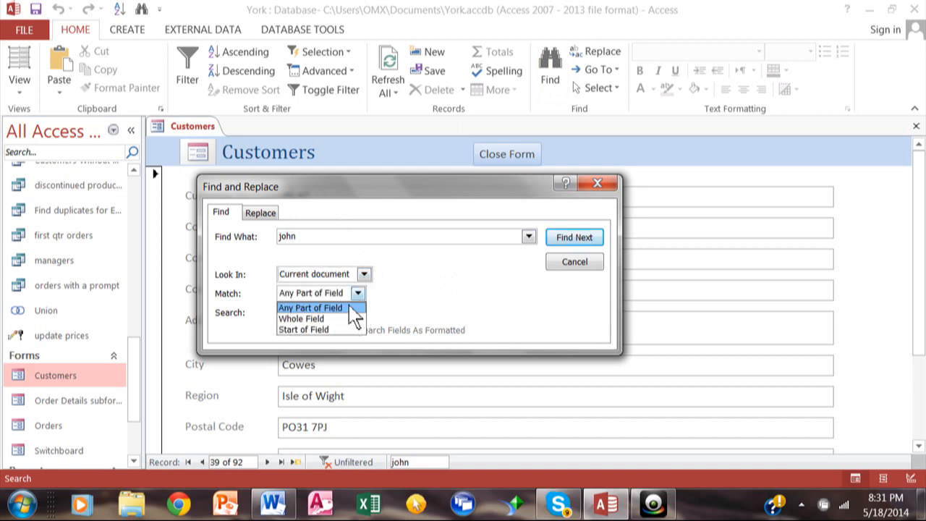
{"action": "left_click", "coordinate": [309, 306]}
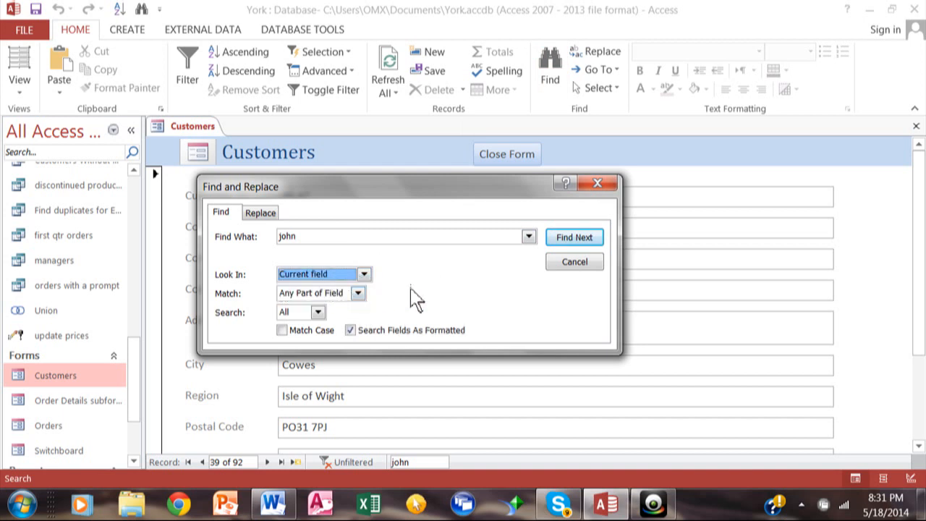
{"action": "left_click_drag", "start_coordinate": [238, 186], "coordinate": [596, 117]}
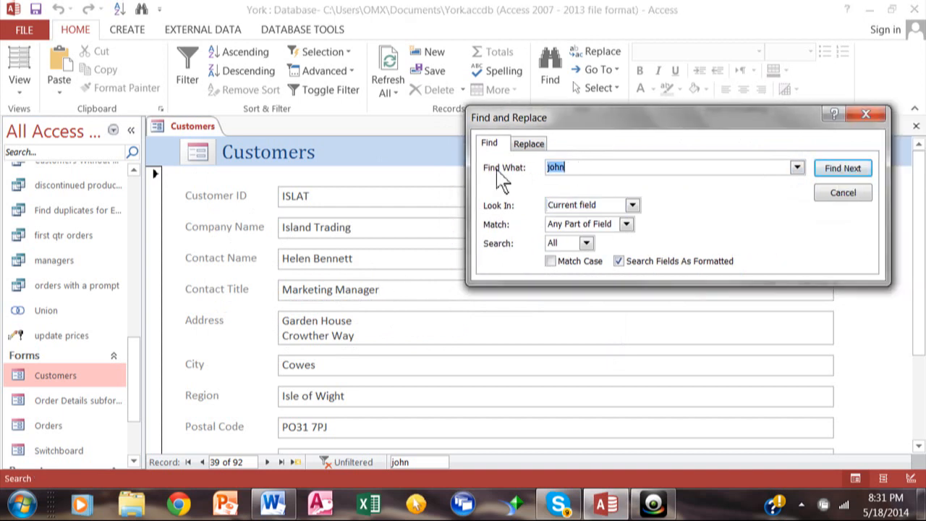
{"action": "type", "text": "sa"}
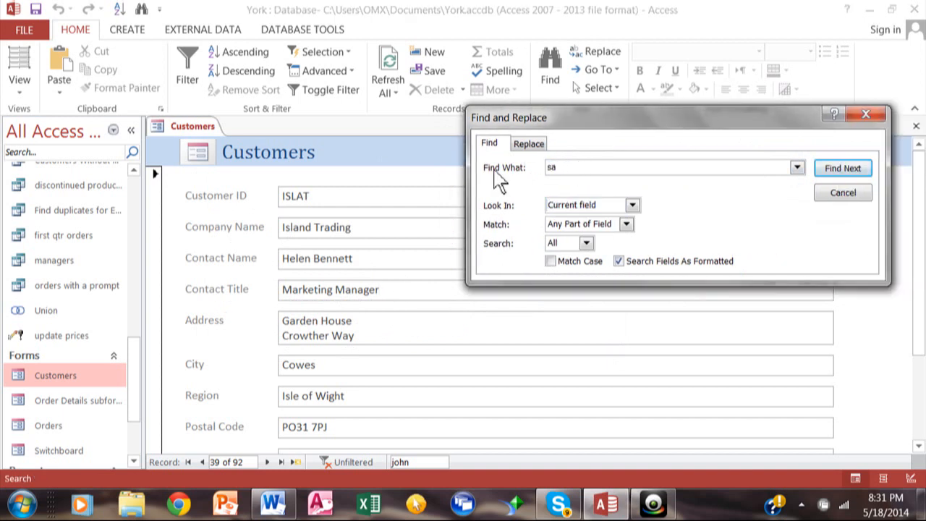
{"action": "left_click", "coordinate": [842, 168]}
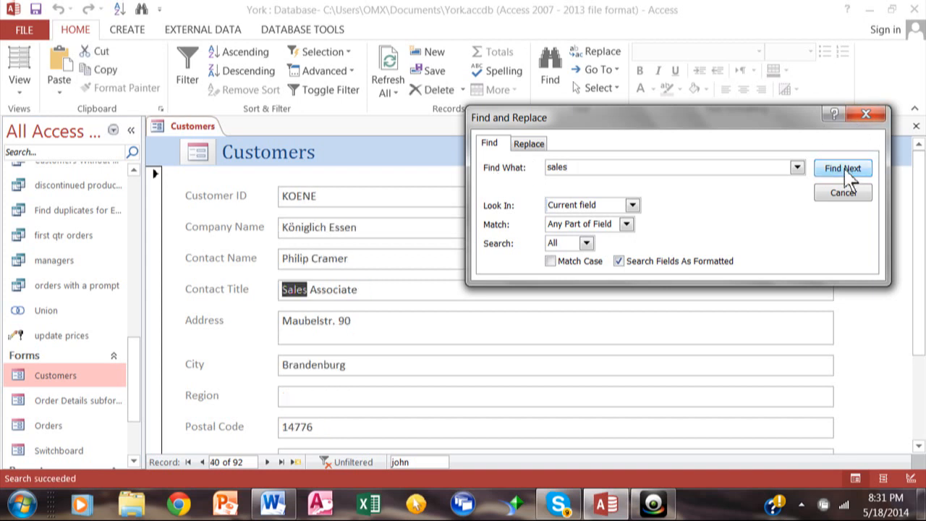
{"action": "left_click", "coordinate": [842, 168]}
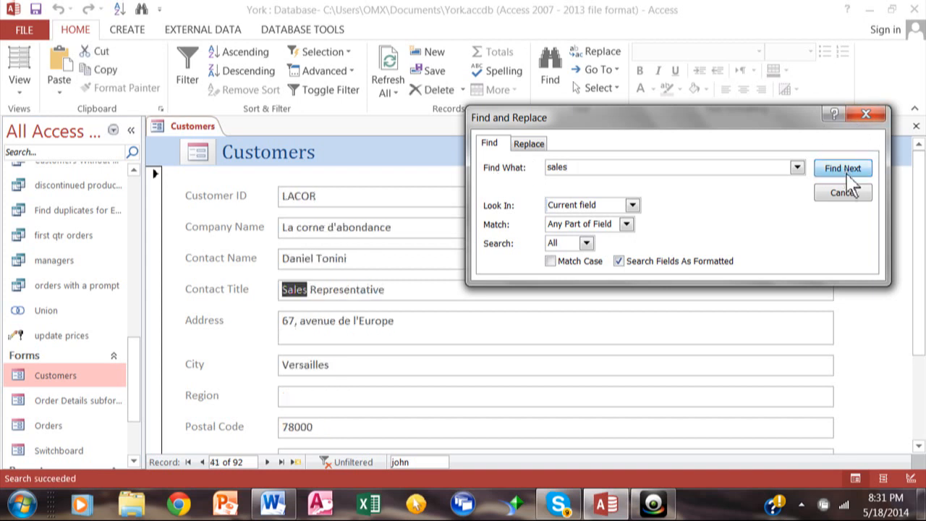
{"action": "left_click", "coordinate": [842, 193]}
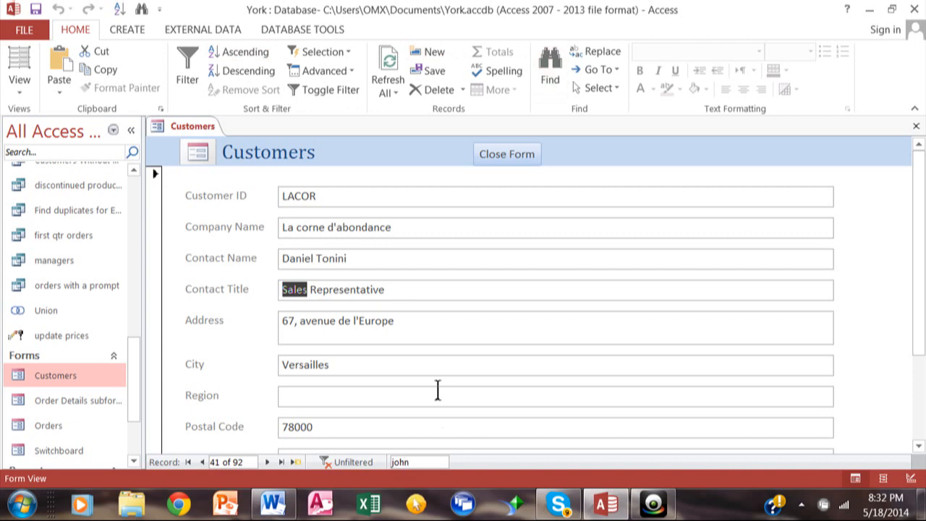
{"action": "mouse_move", "coordinate": [873, 259]}
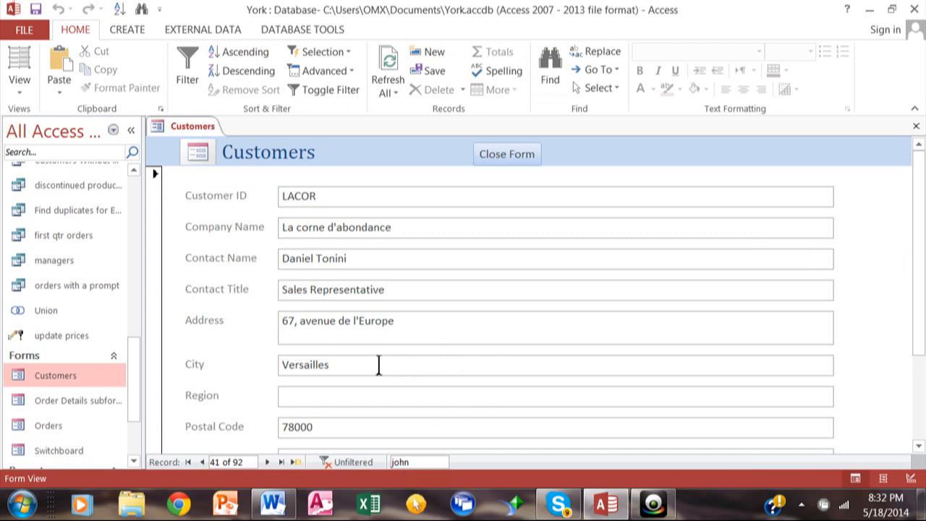
Step: Filter the Customers form by City equals 'london' via Text Filters
{"action": "right_click", "coordinate": [377, 364]}
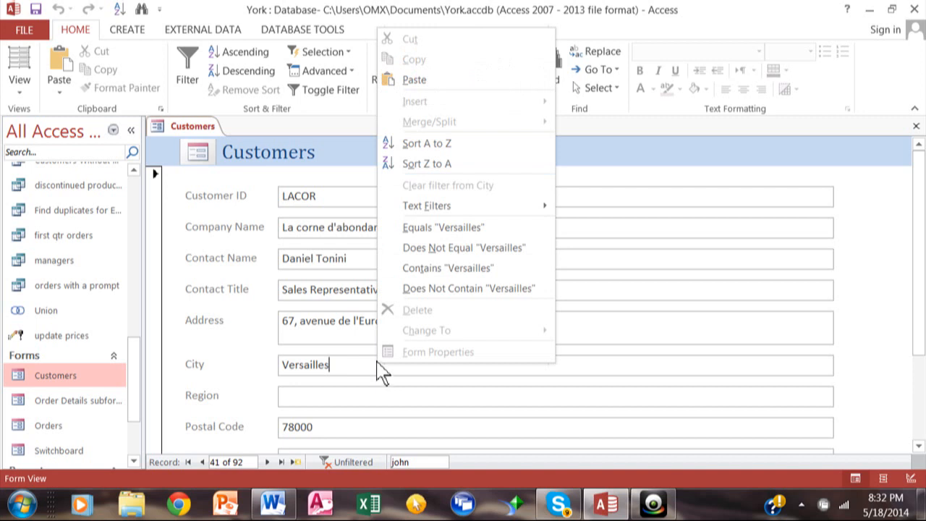
{"action": "mouse_move", "coordinate": [456, 205]}
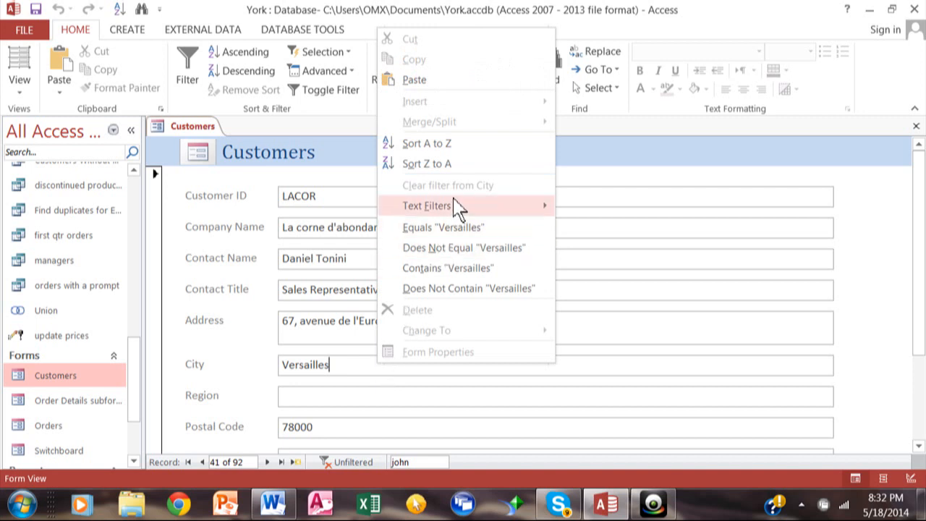
{"action": "mouse_move", "coordinate": [571, 214]}
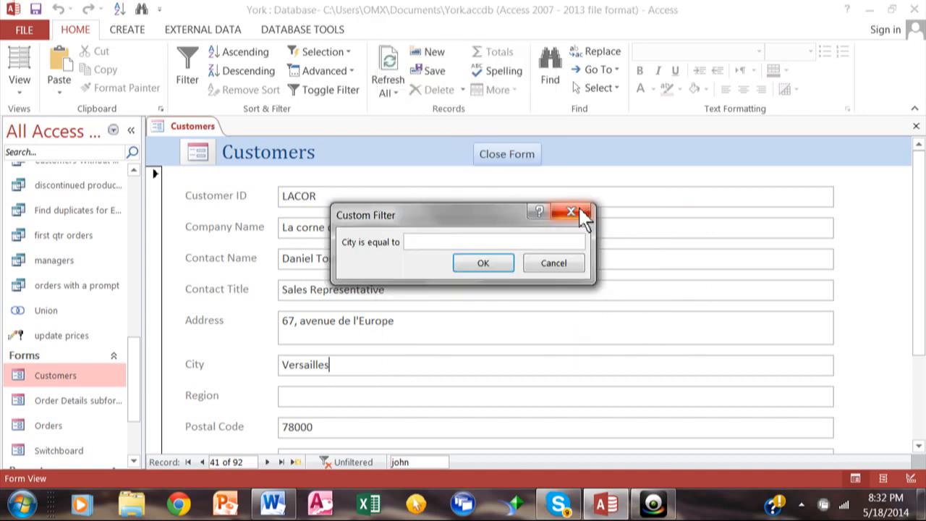
{"action": "type", "text": "london"}
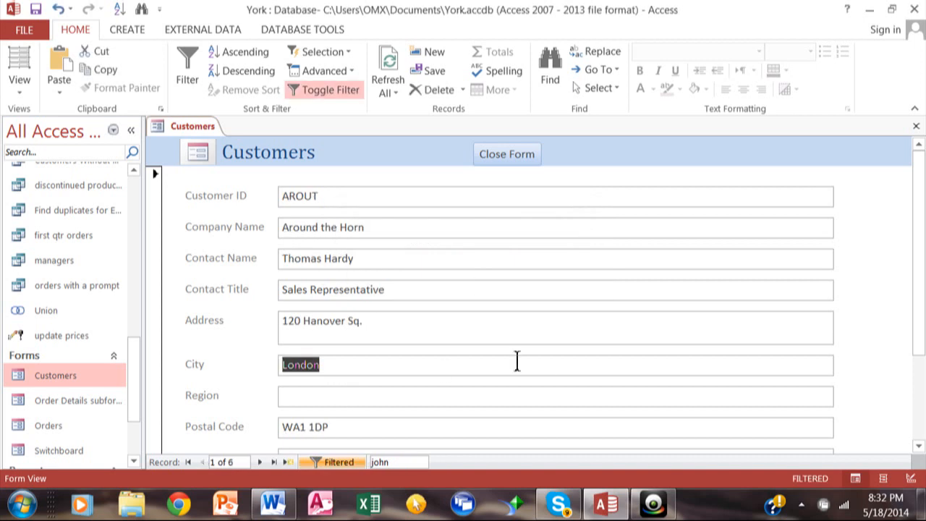
{"action": "mouse_move", "coordinate": [599, 296]}
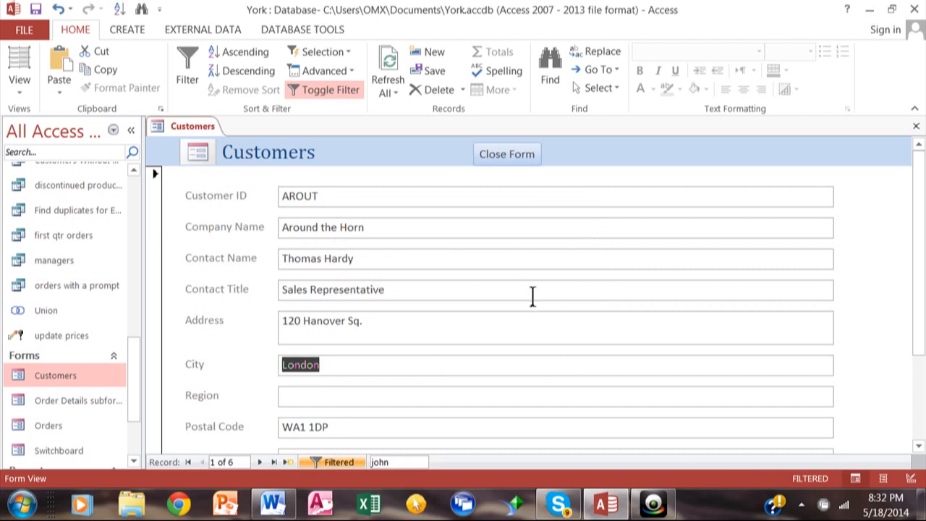
{"action": "mouse_move", "coordinate": [896, 191]}
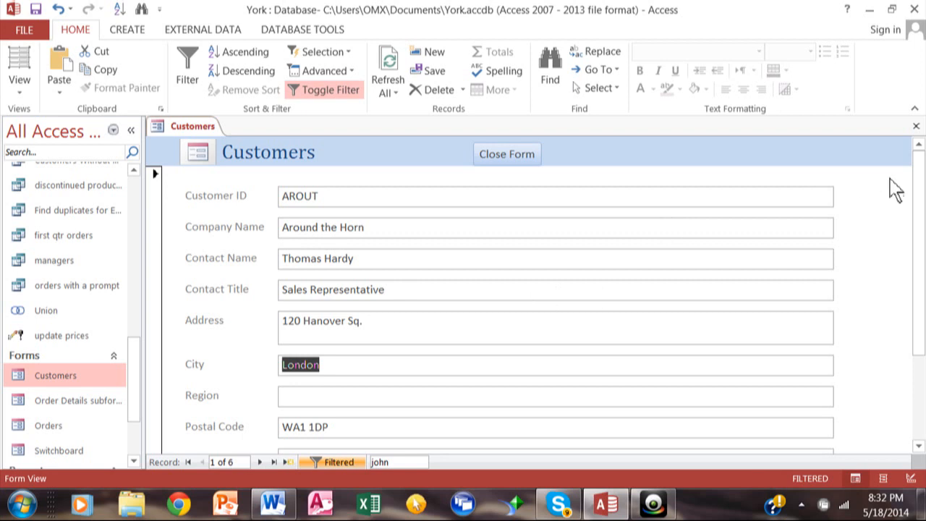
{"action": "mouse_move", "coordinate": [917, 161]}
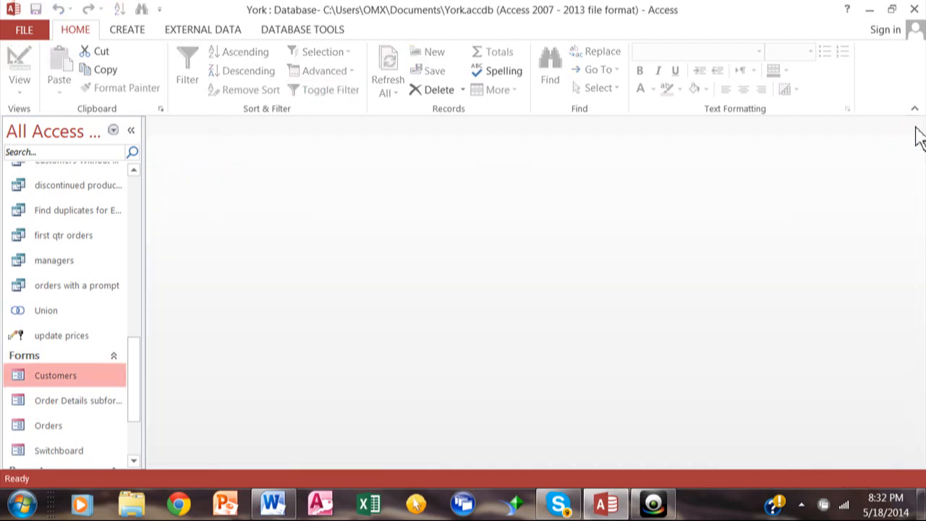
{"action": "mouse_move", "coordinate": [277, 428]}
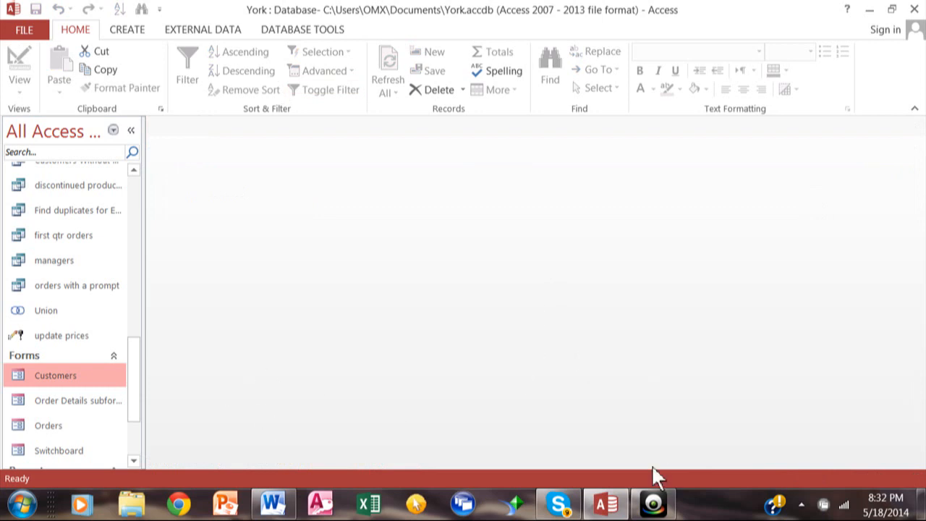
{"action": "left_click", "coordinate": [653, 503]}
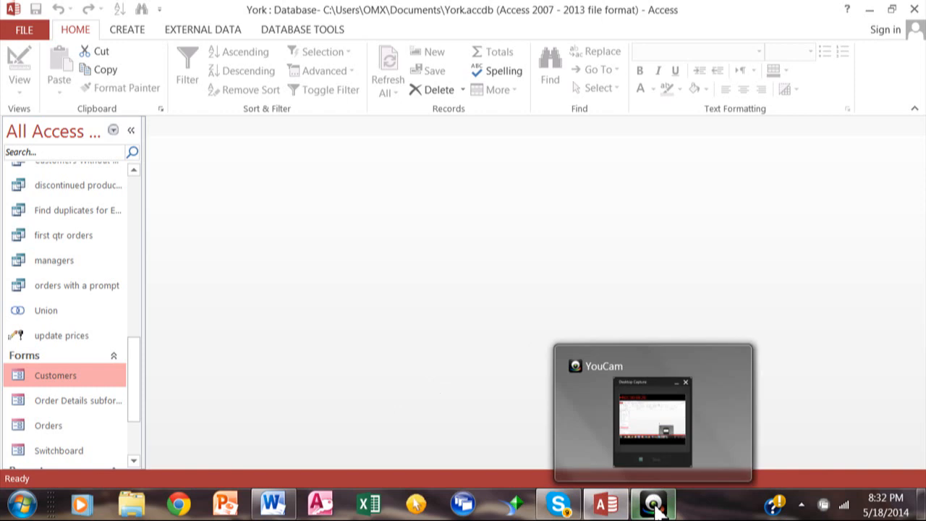